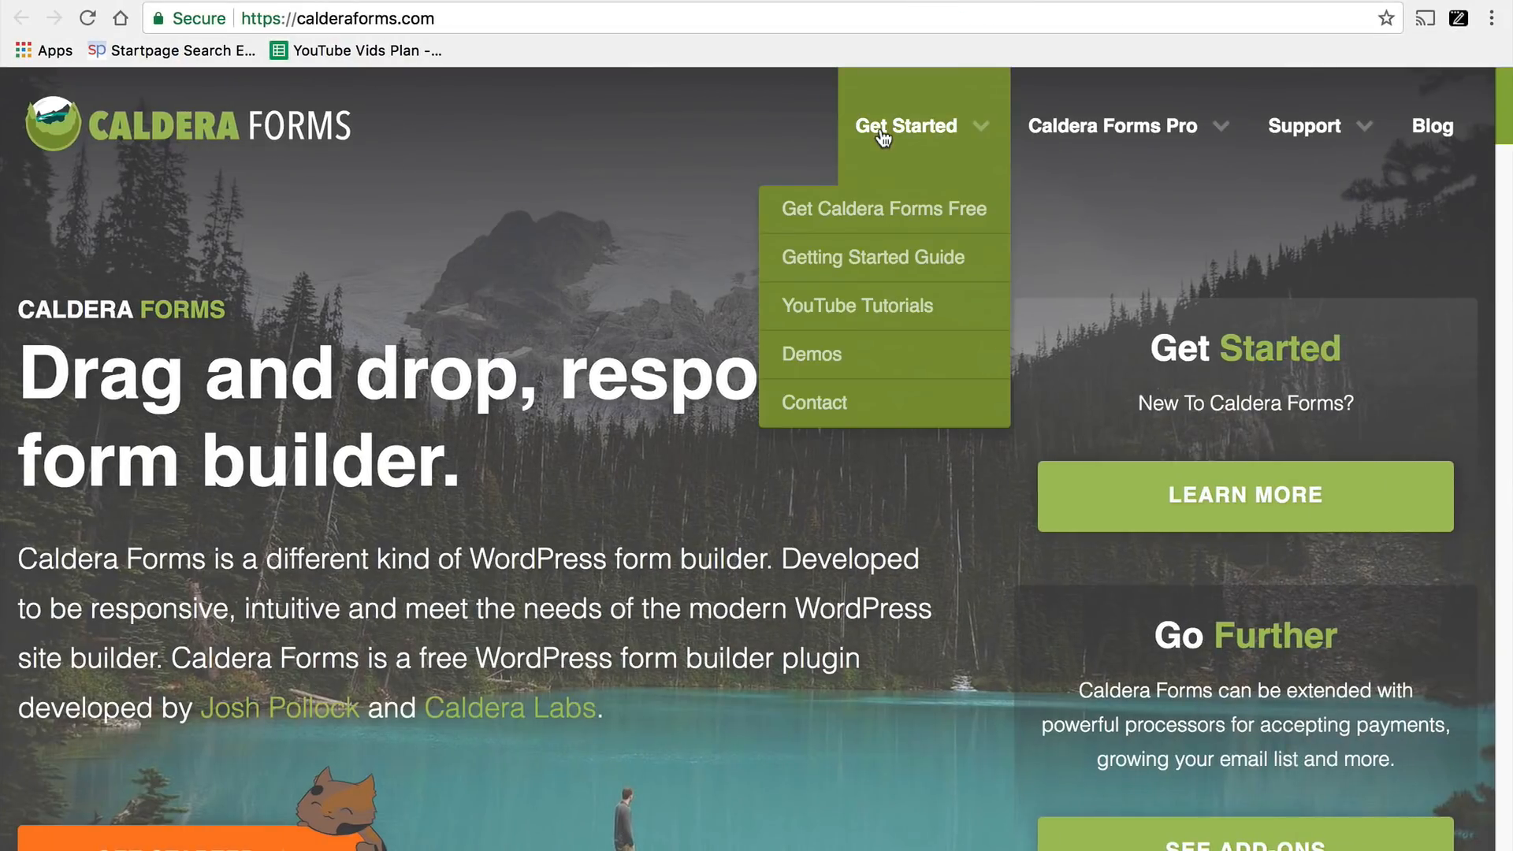
mouse_move(766, 114)
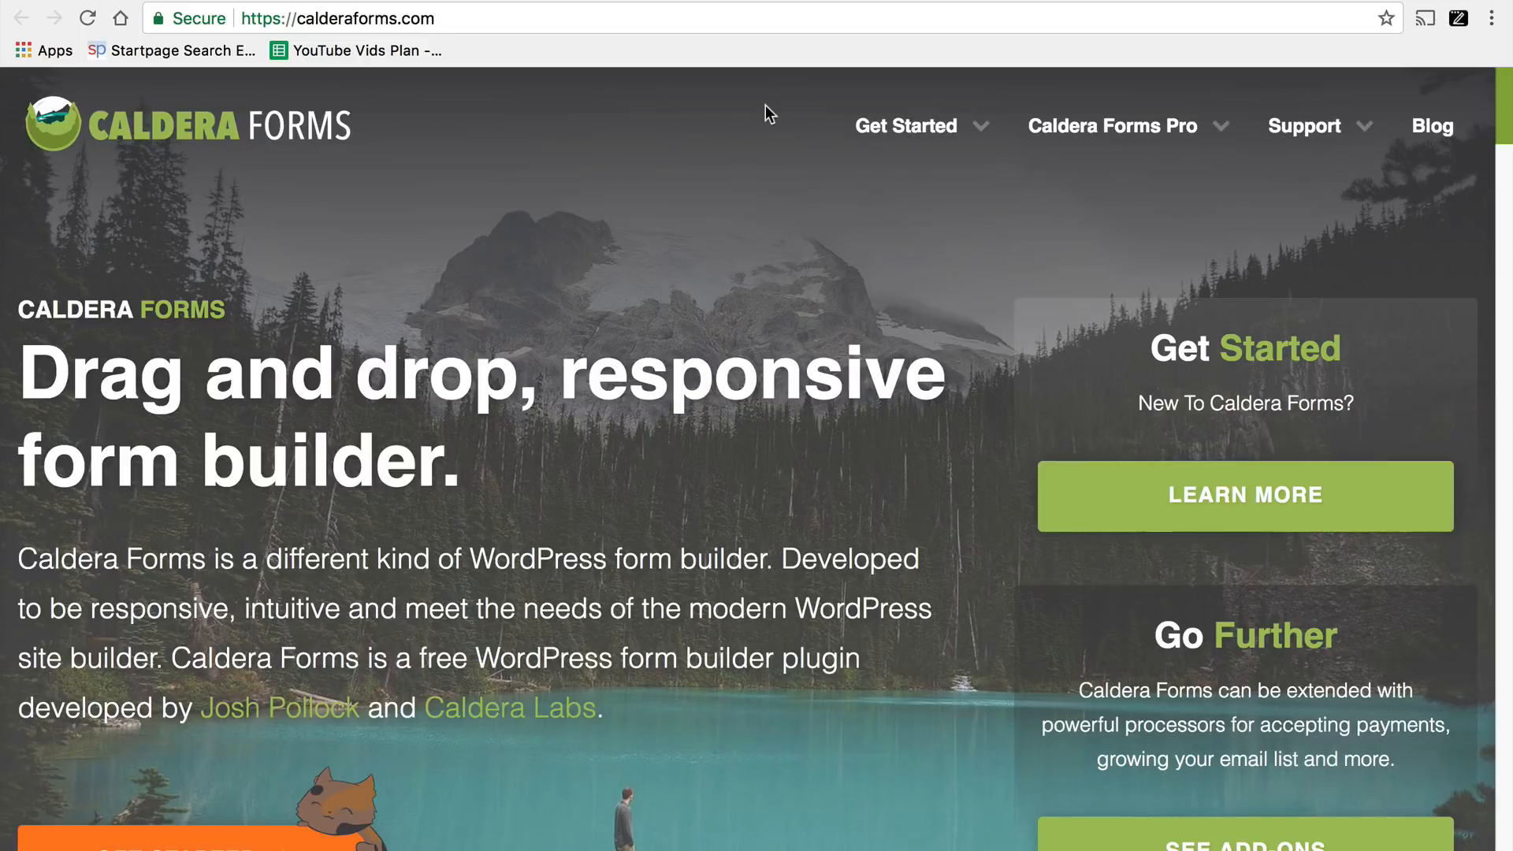
mouse_move(651, 123)
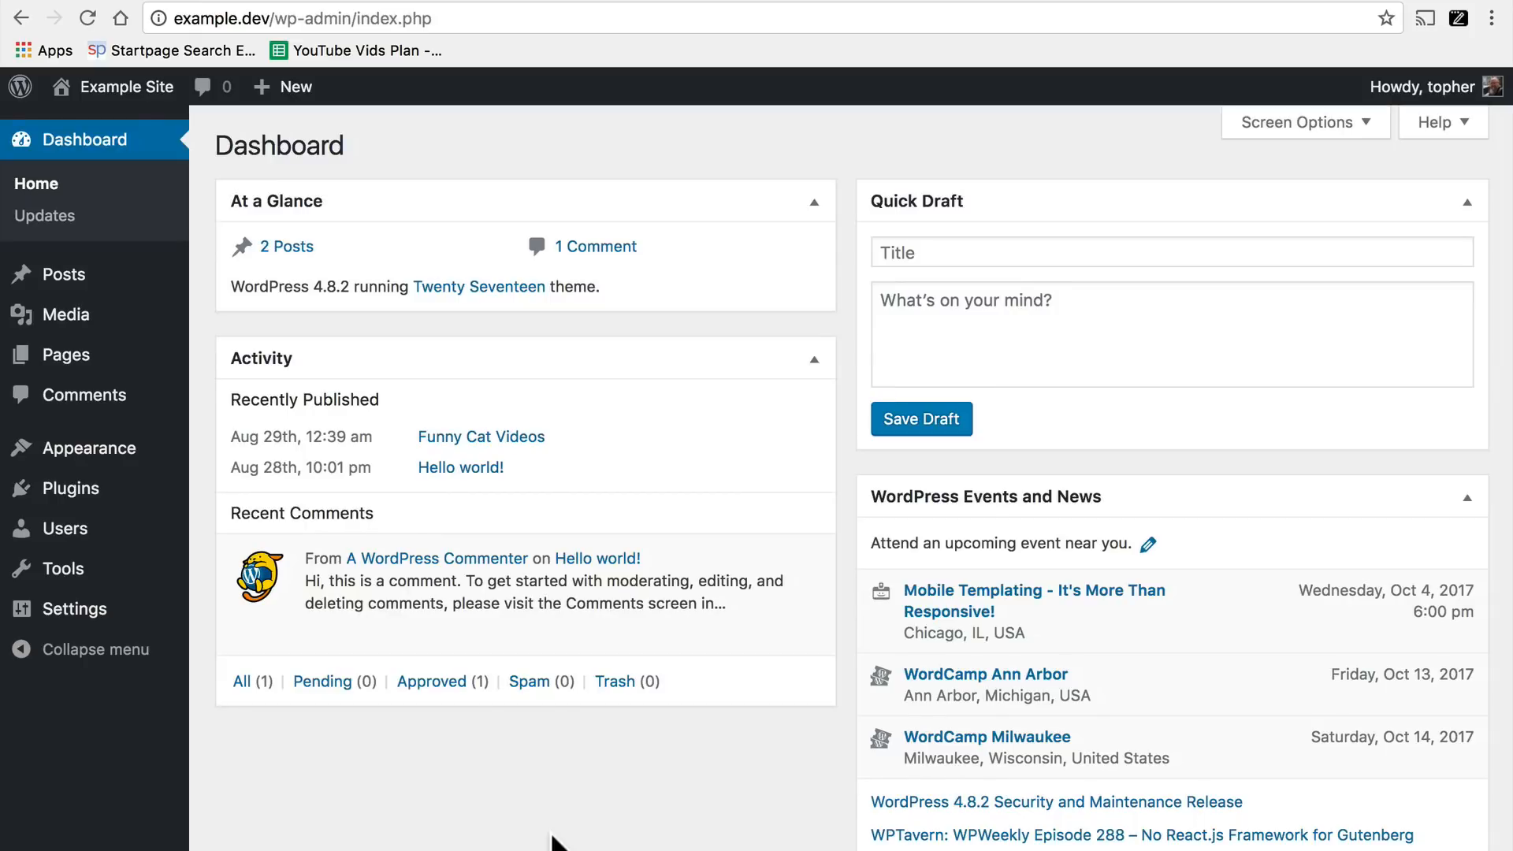
mouse_move(69, 489)
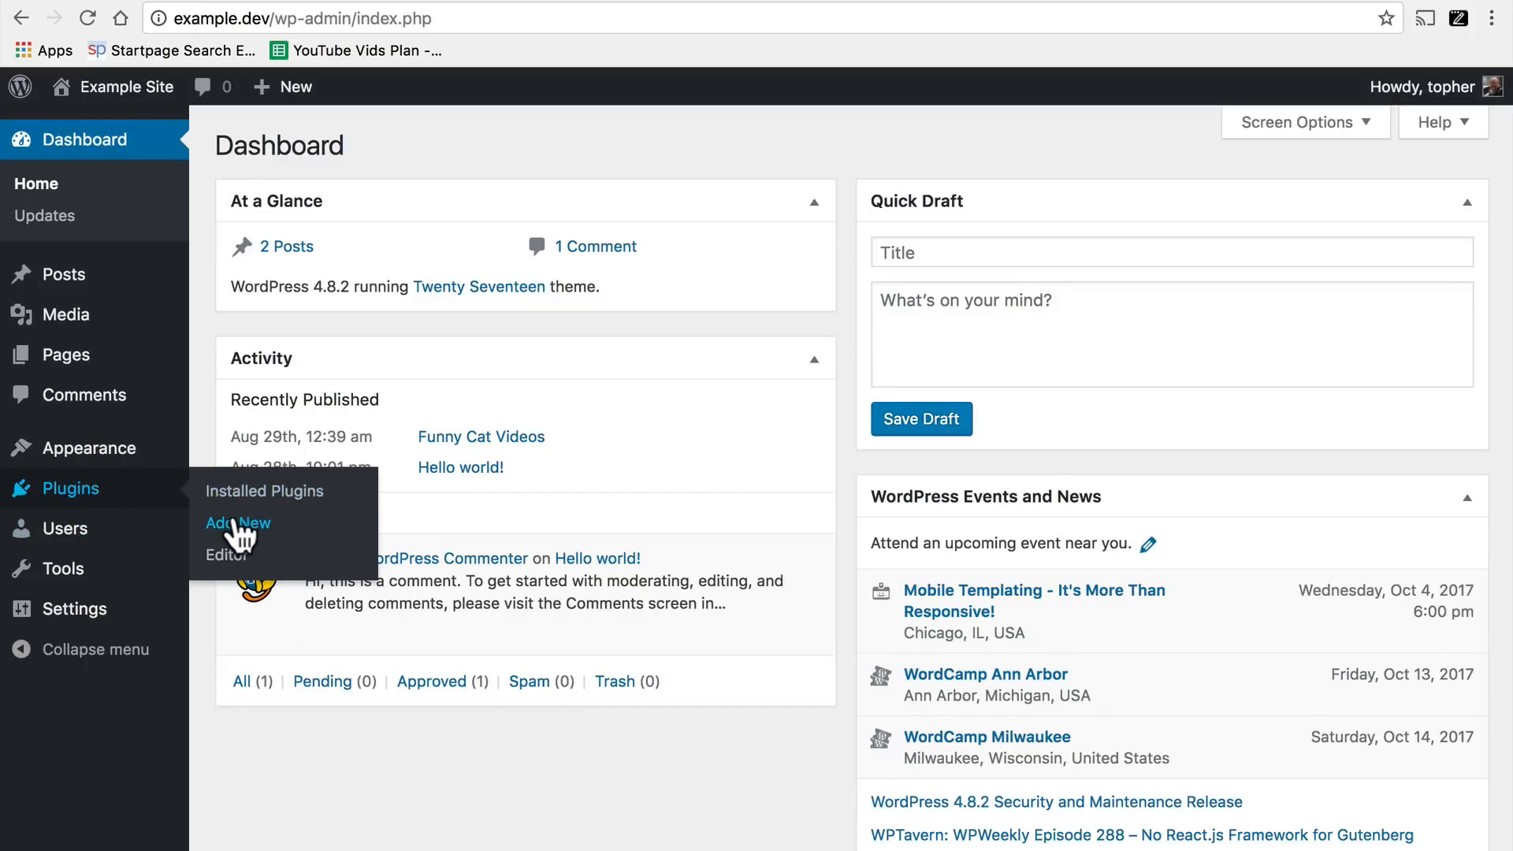
Search the plugin directory for 'calder', then install and activate Caldera Forms.
left_click(238, 522)
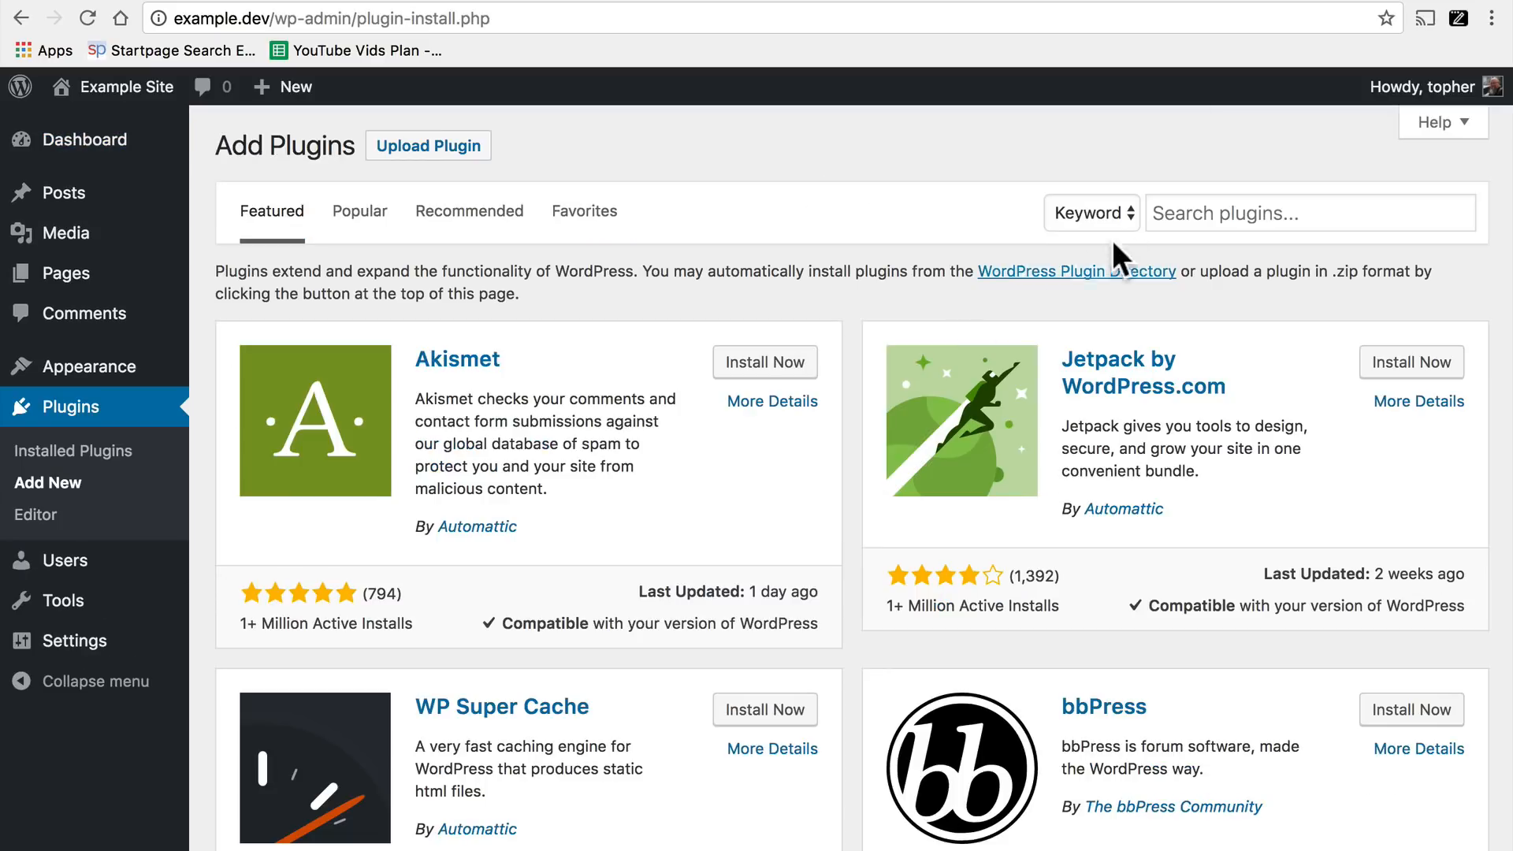
left_click(1308, 213)
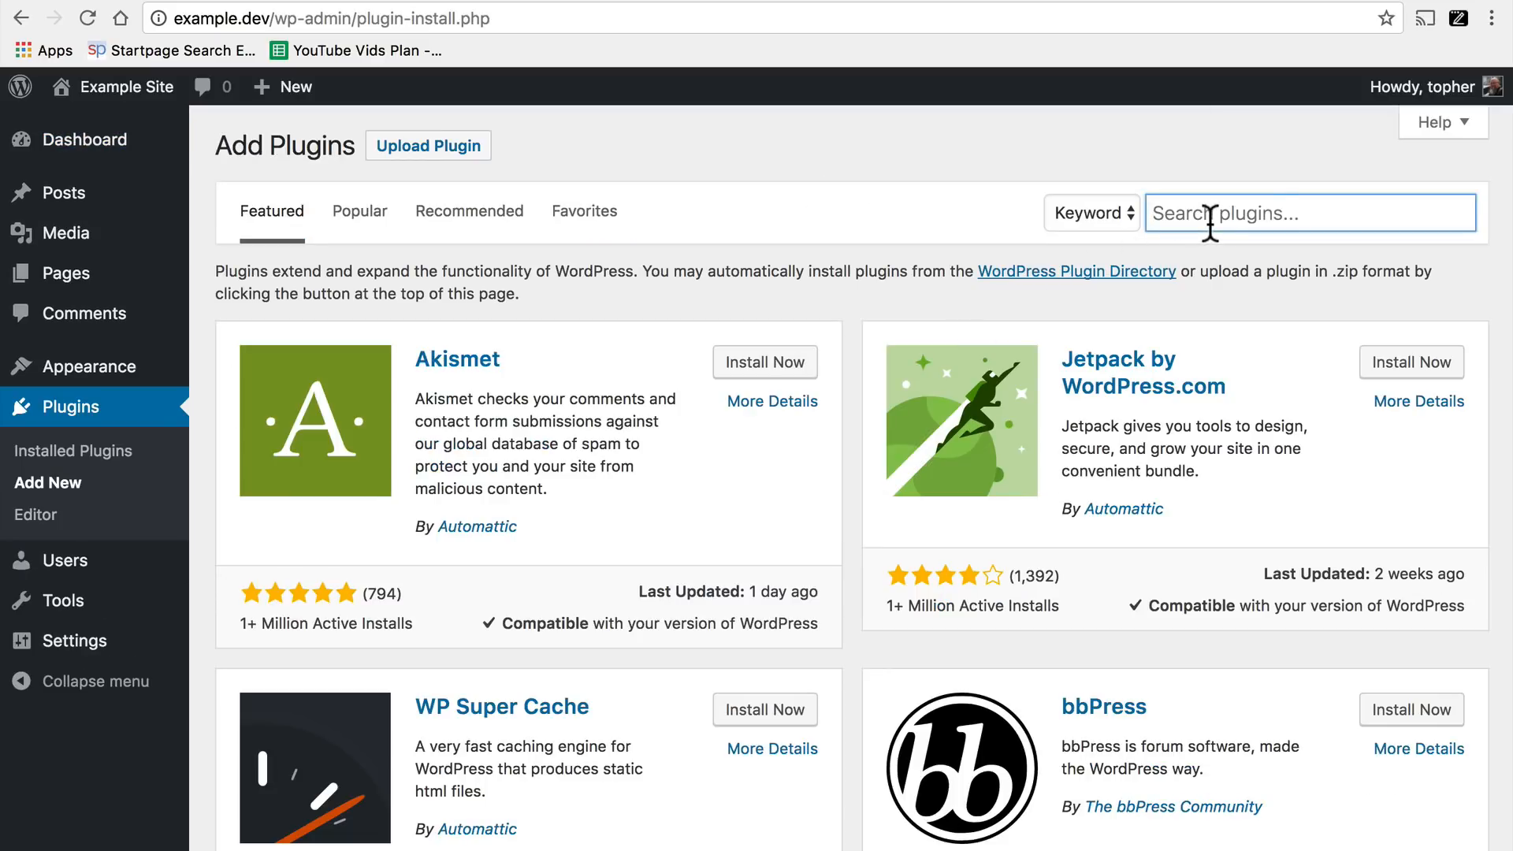
type("calder")
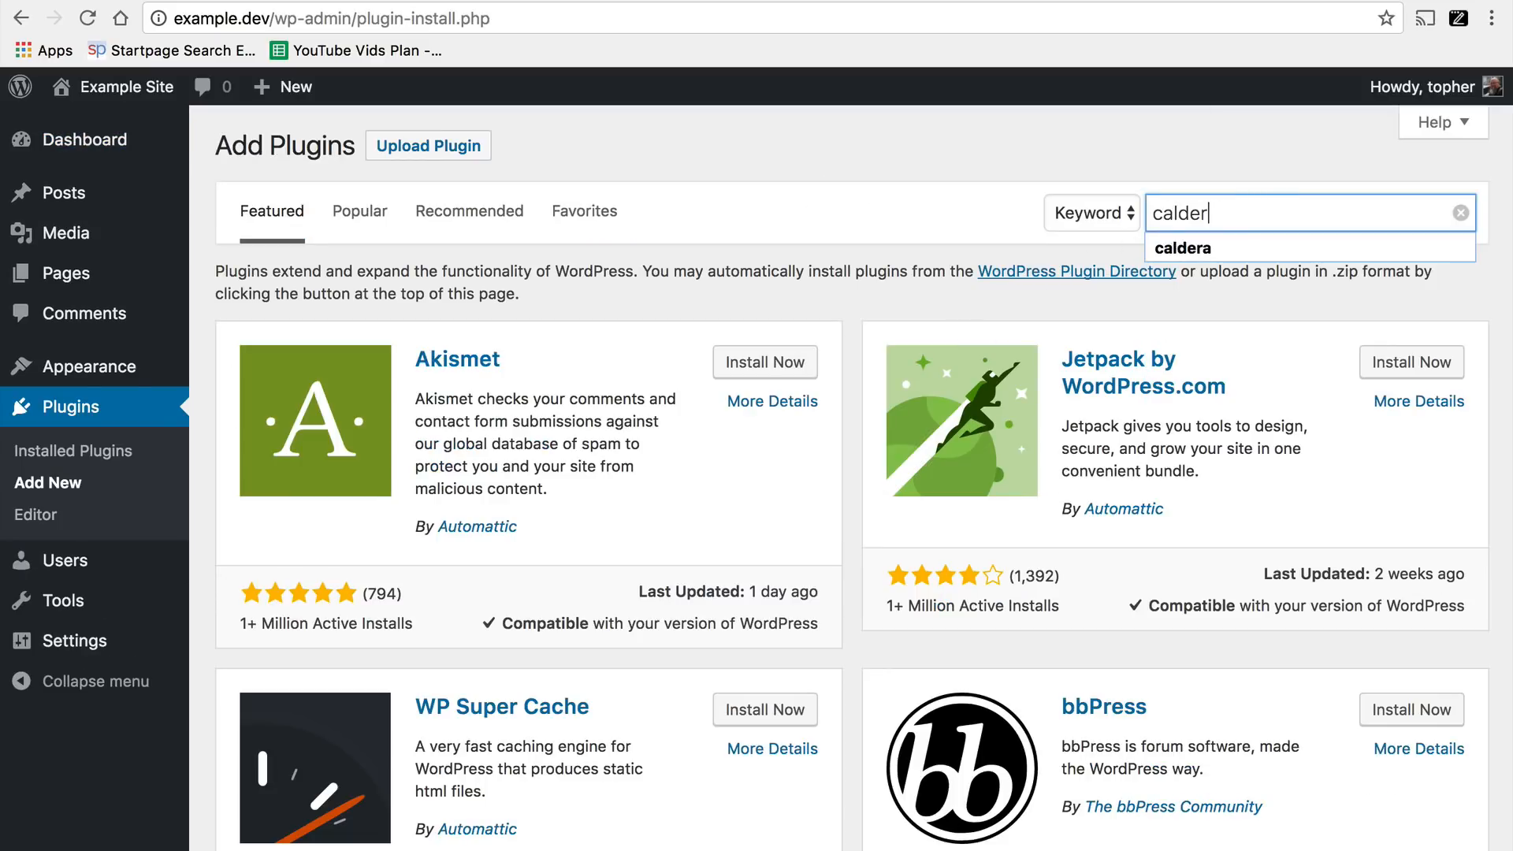
left_click(1184, 248)
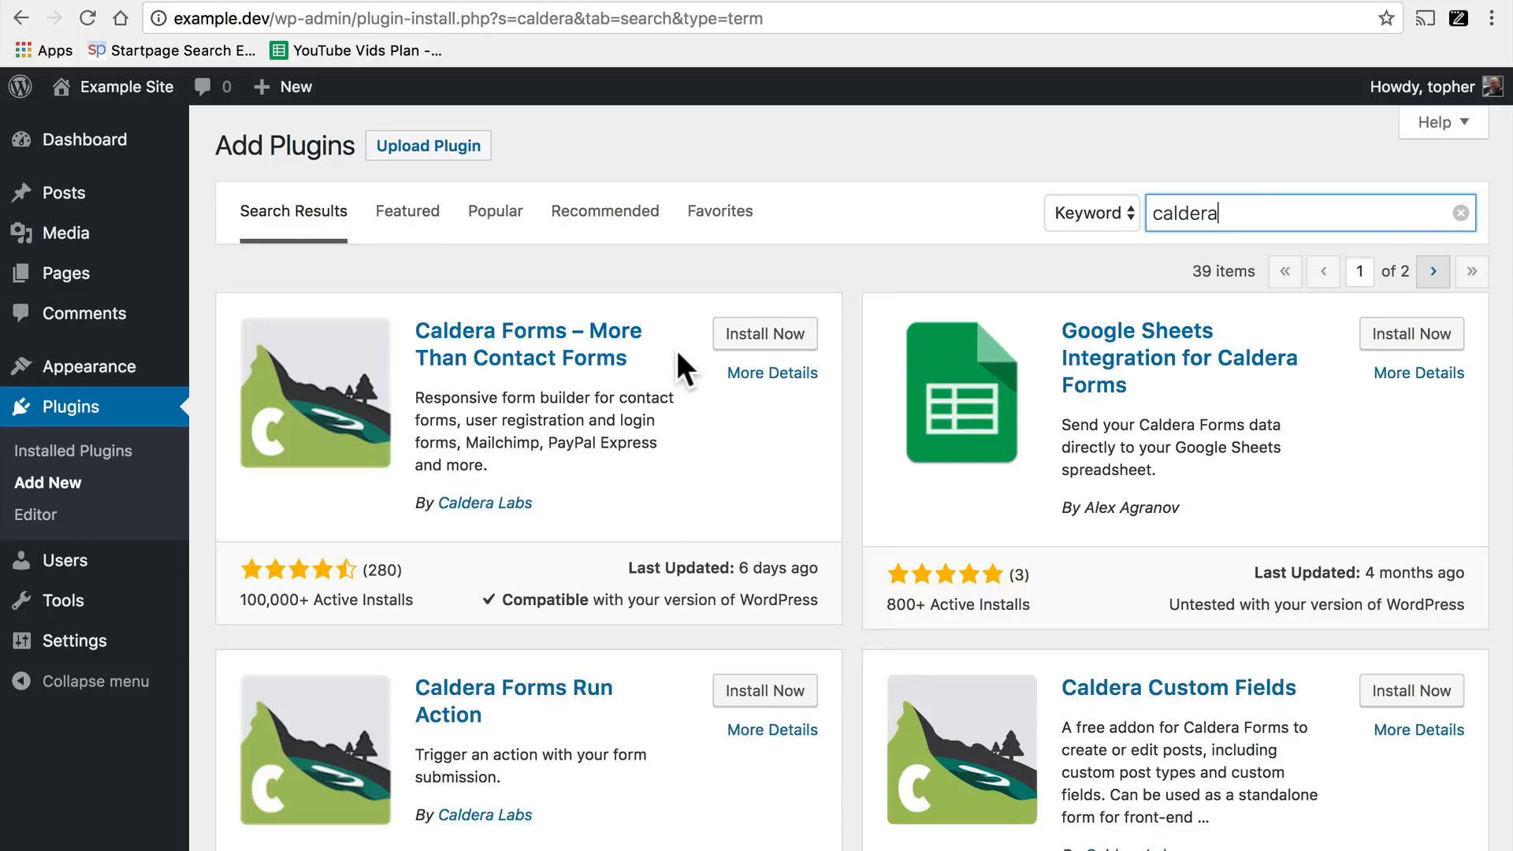
left_click(764, 333)
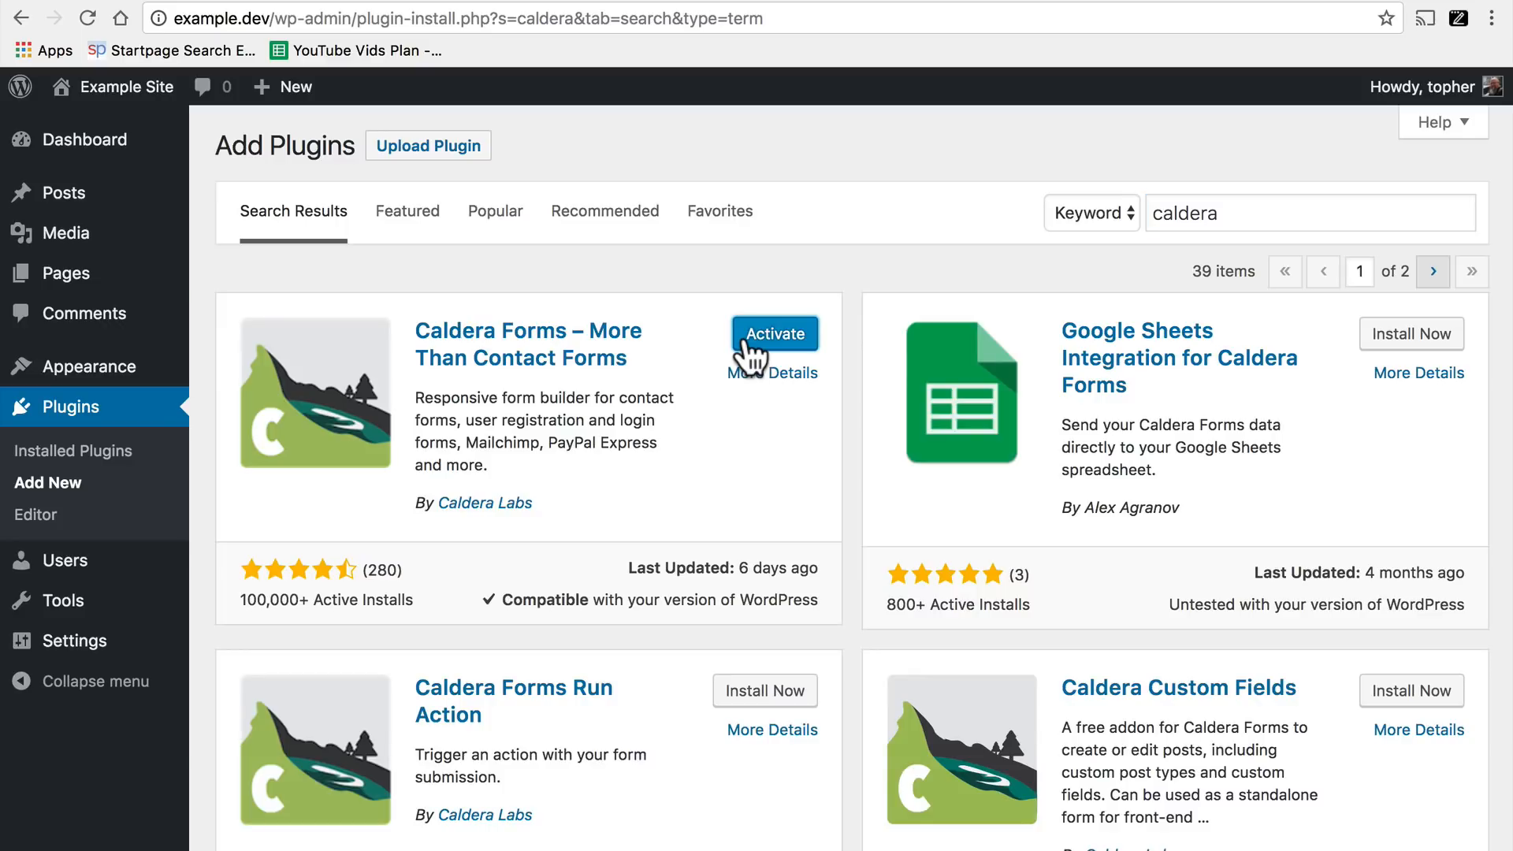
left_click(774, 332)
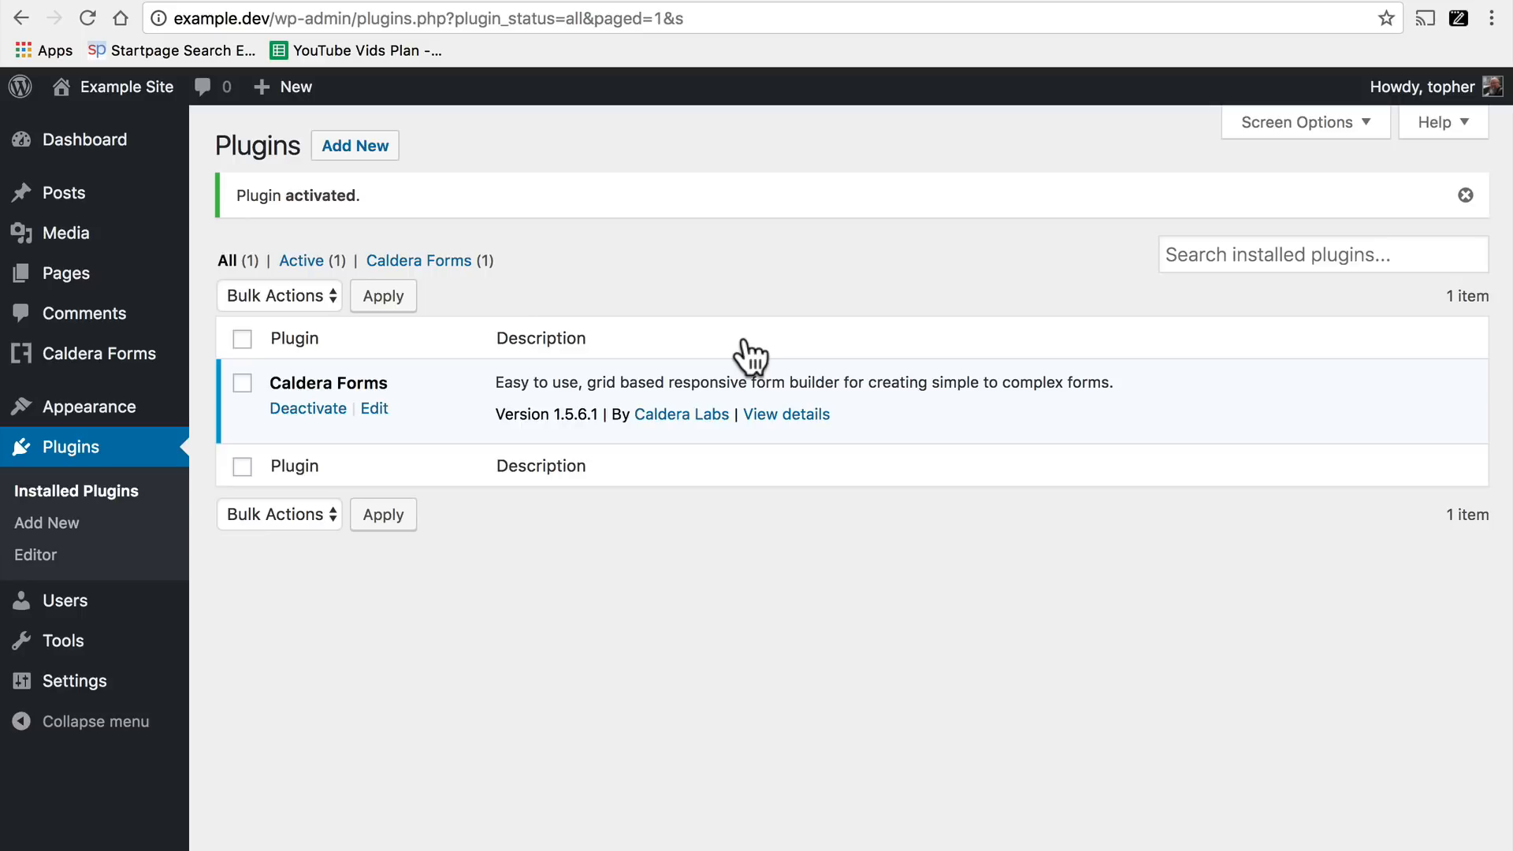
mouse_move(193, 378)
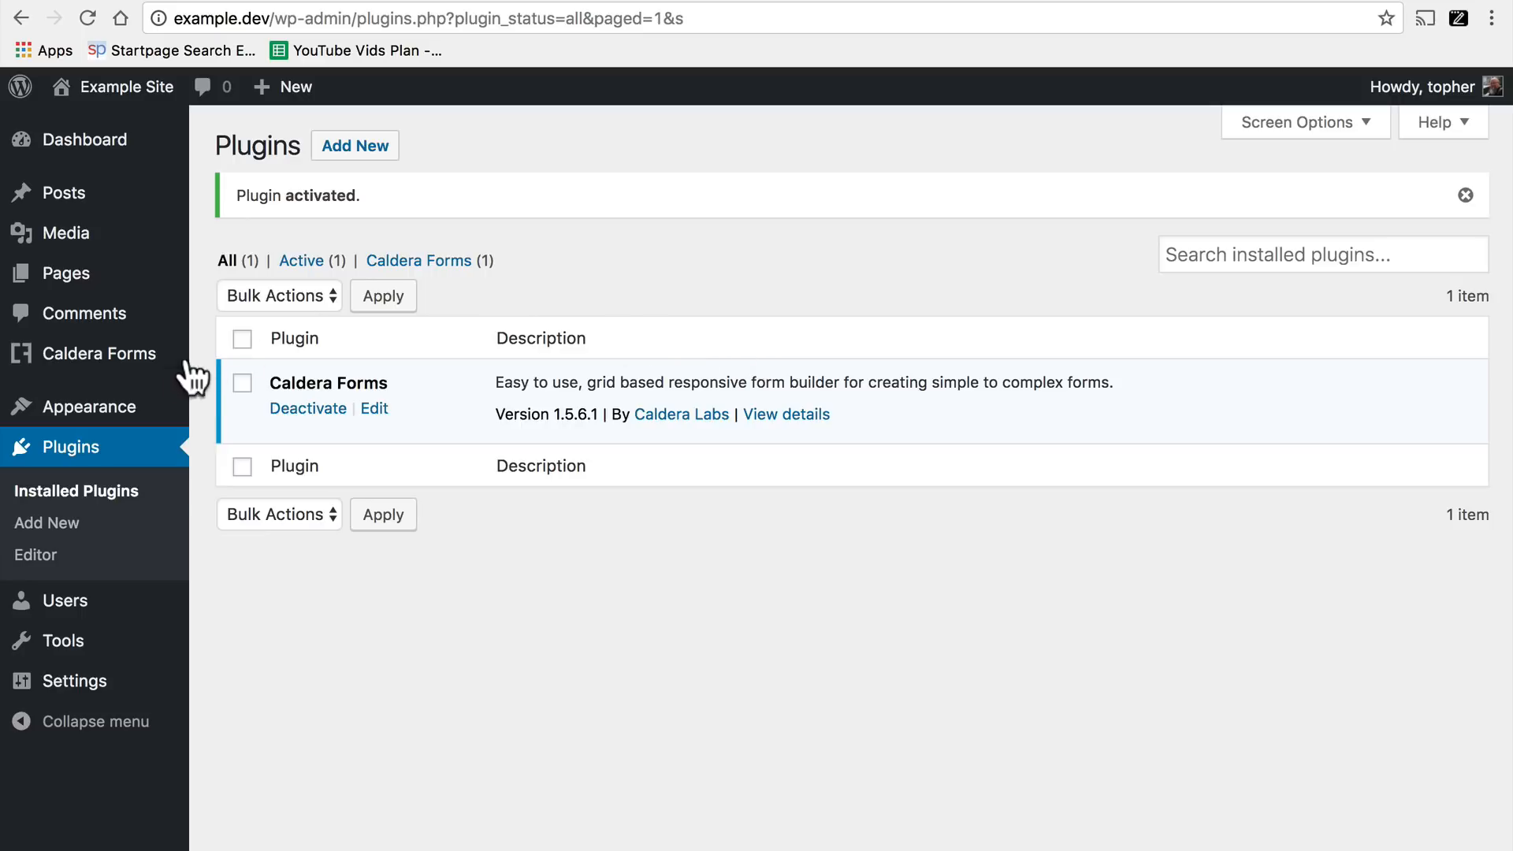
mouse_move(101, 353)
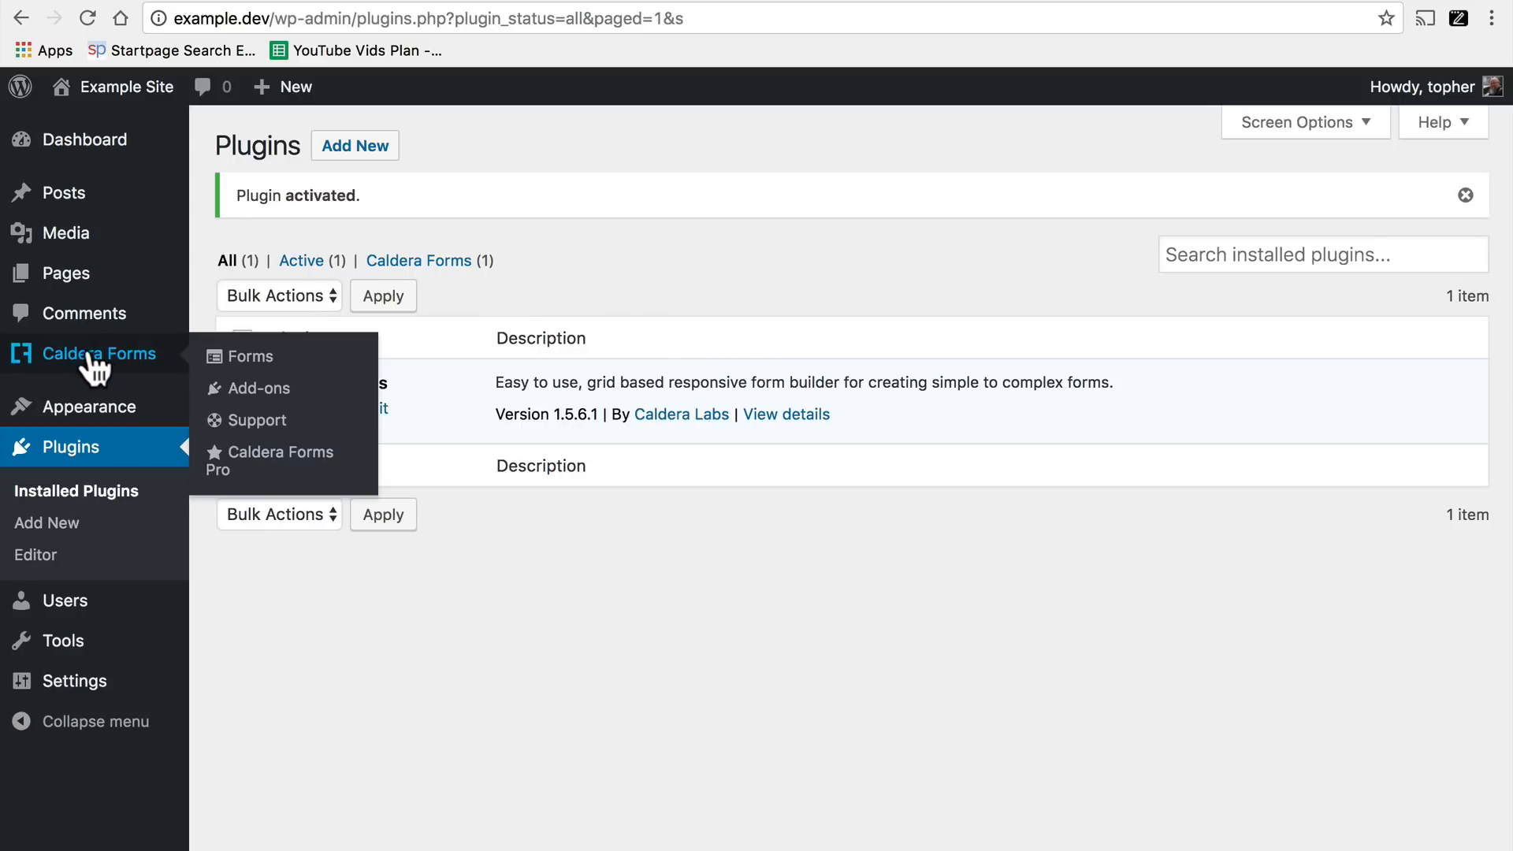
Go to the Caldera Forms forms list showing the default Contact form with 0 entries.
left_click(252, 356)
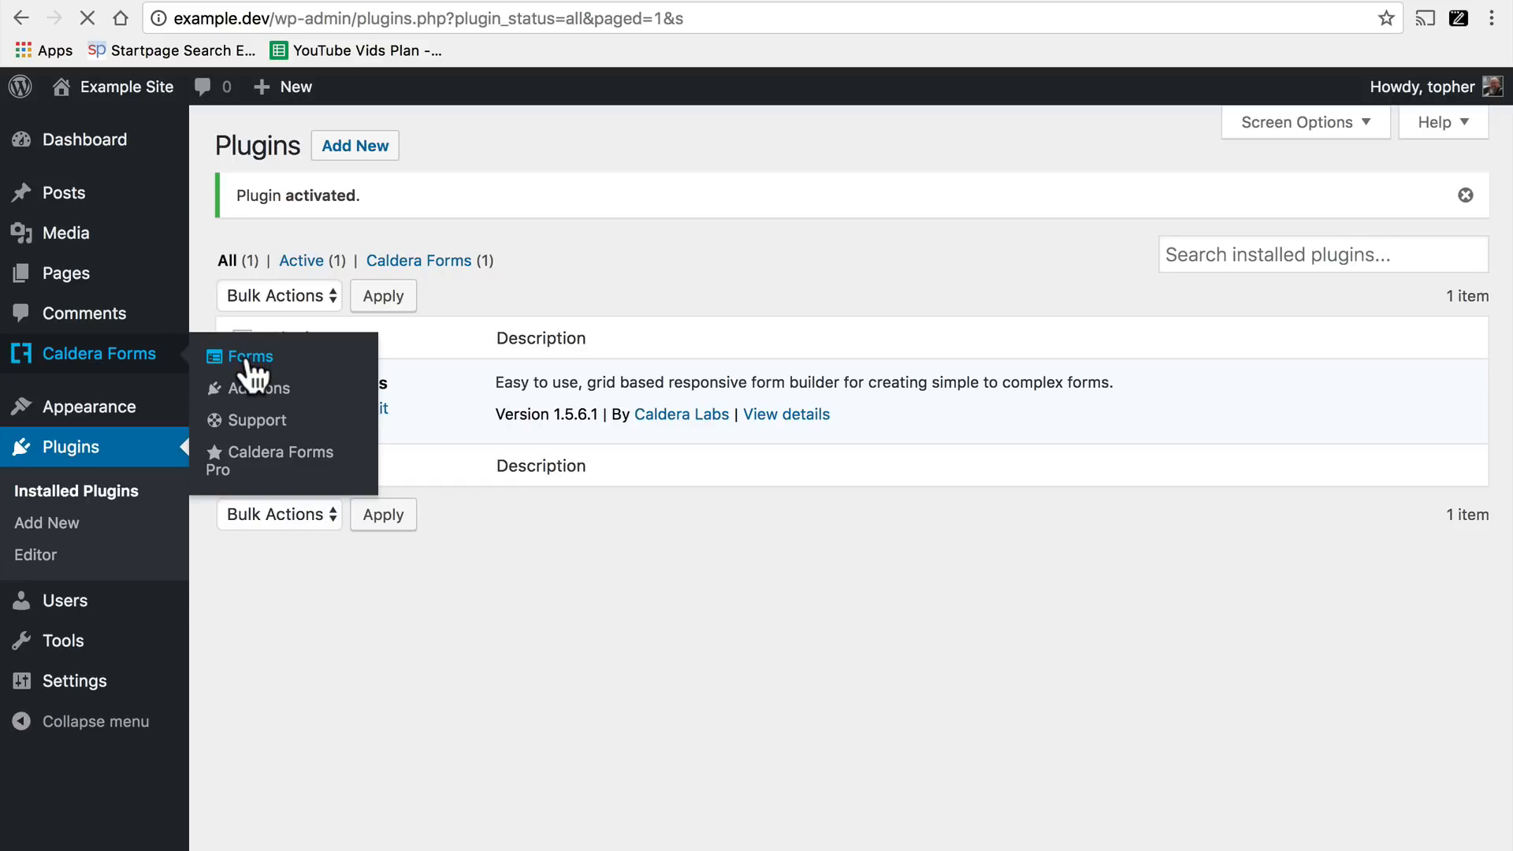
left_click(252, 358)
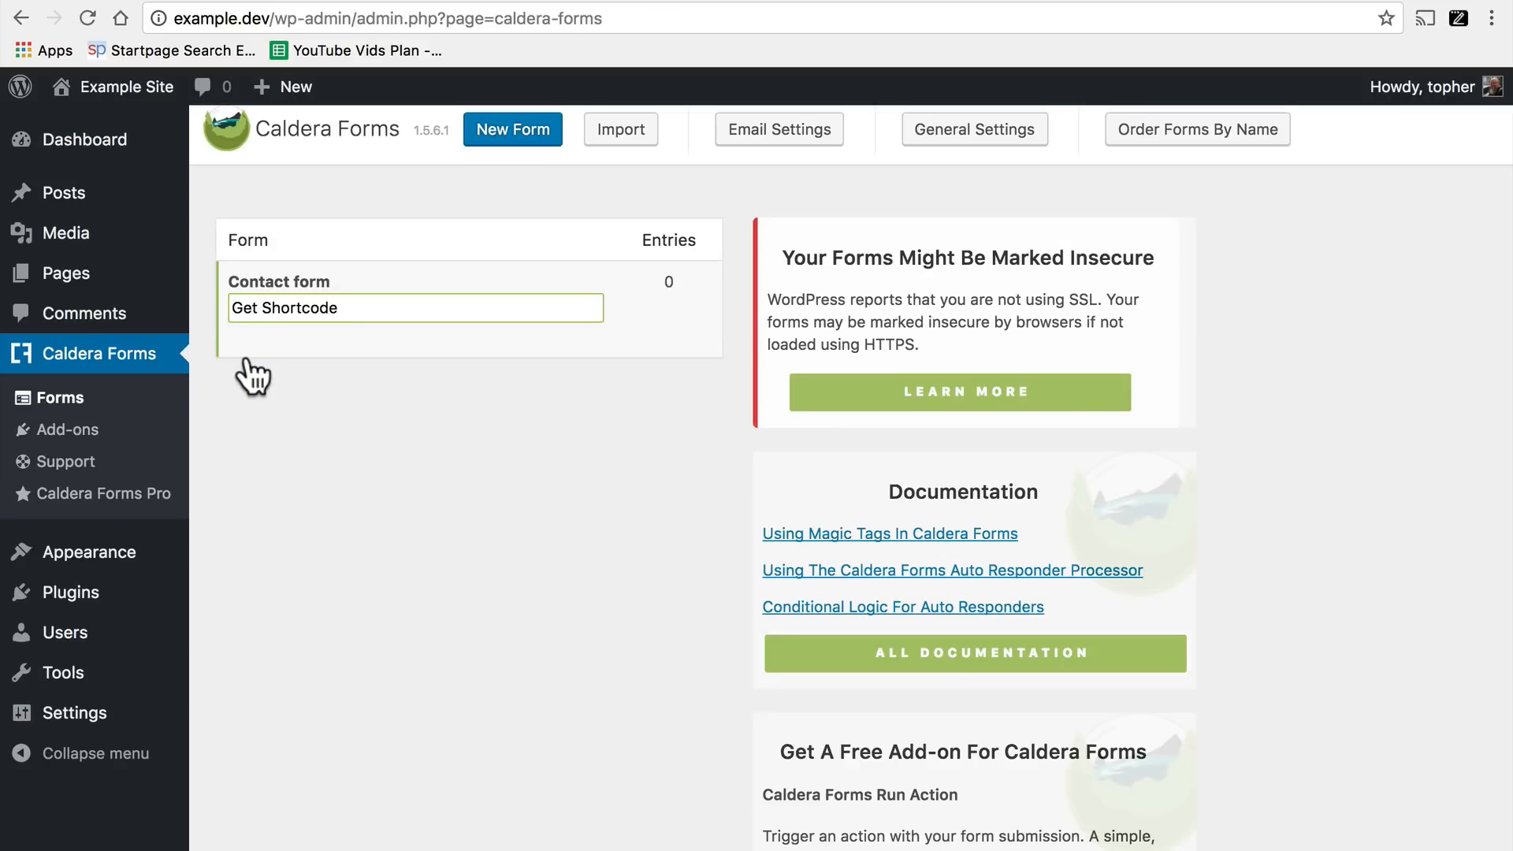
mouse_move(485, 200)
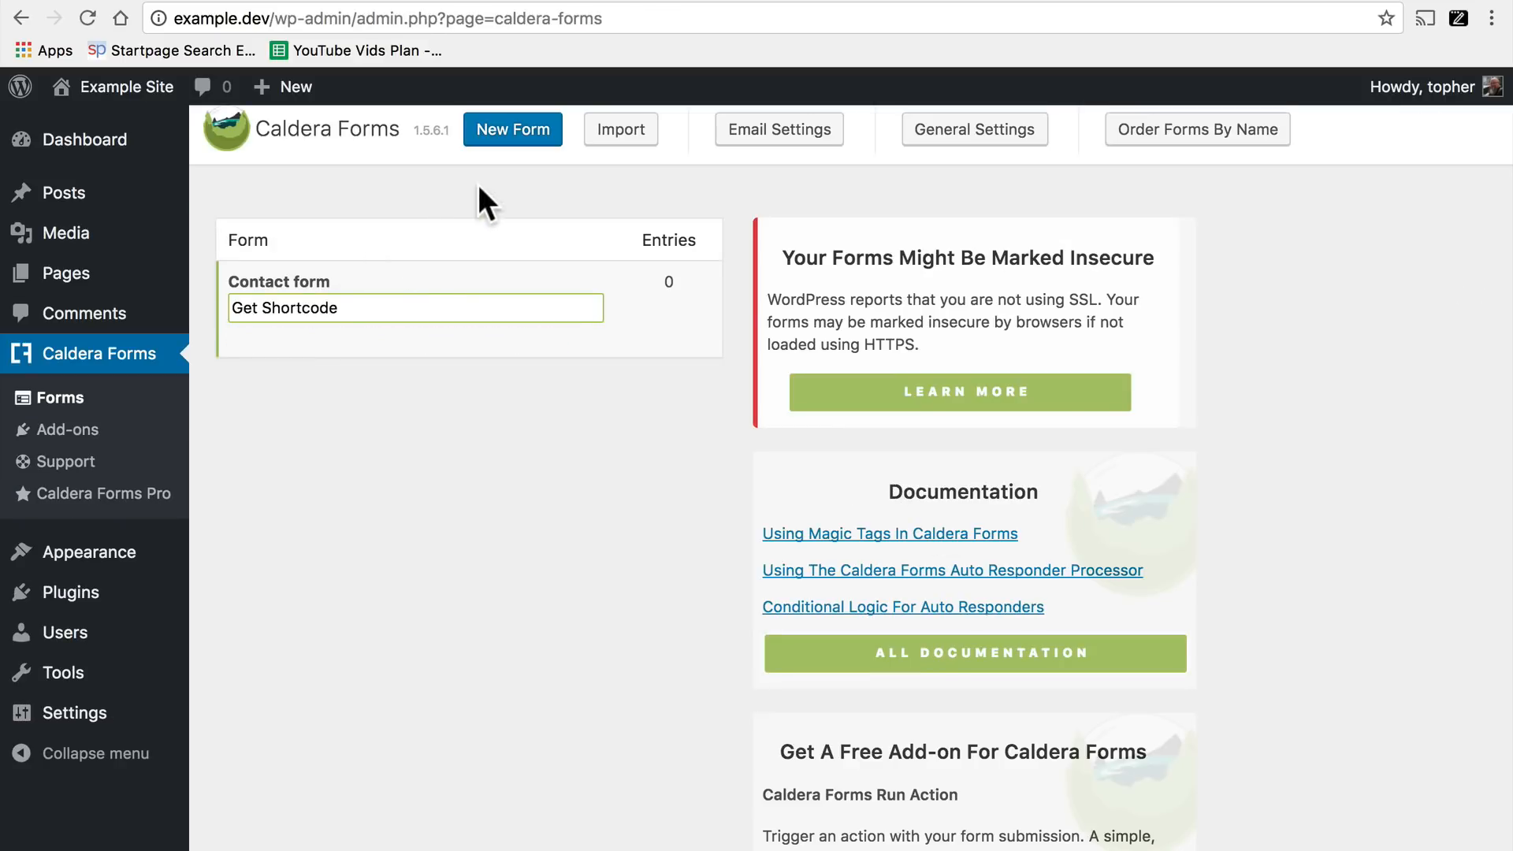
mouse_move(513, 130)
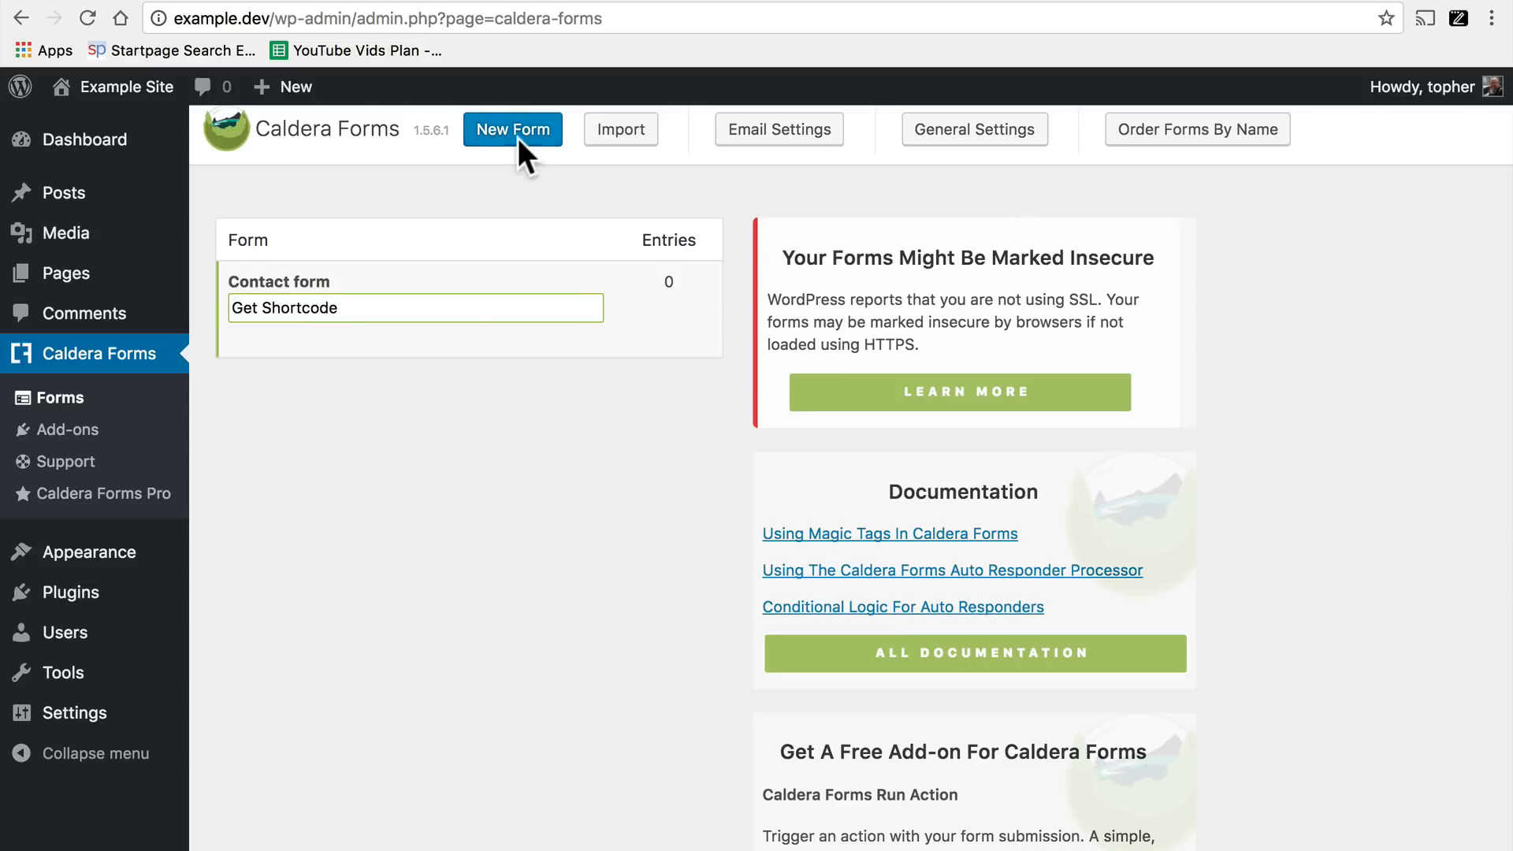
Create a new form named 'Contact Form' from the contact template.
left_click(512, 127)
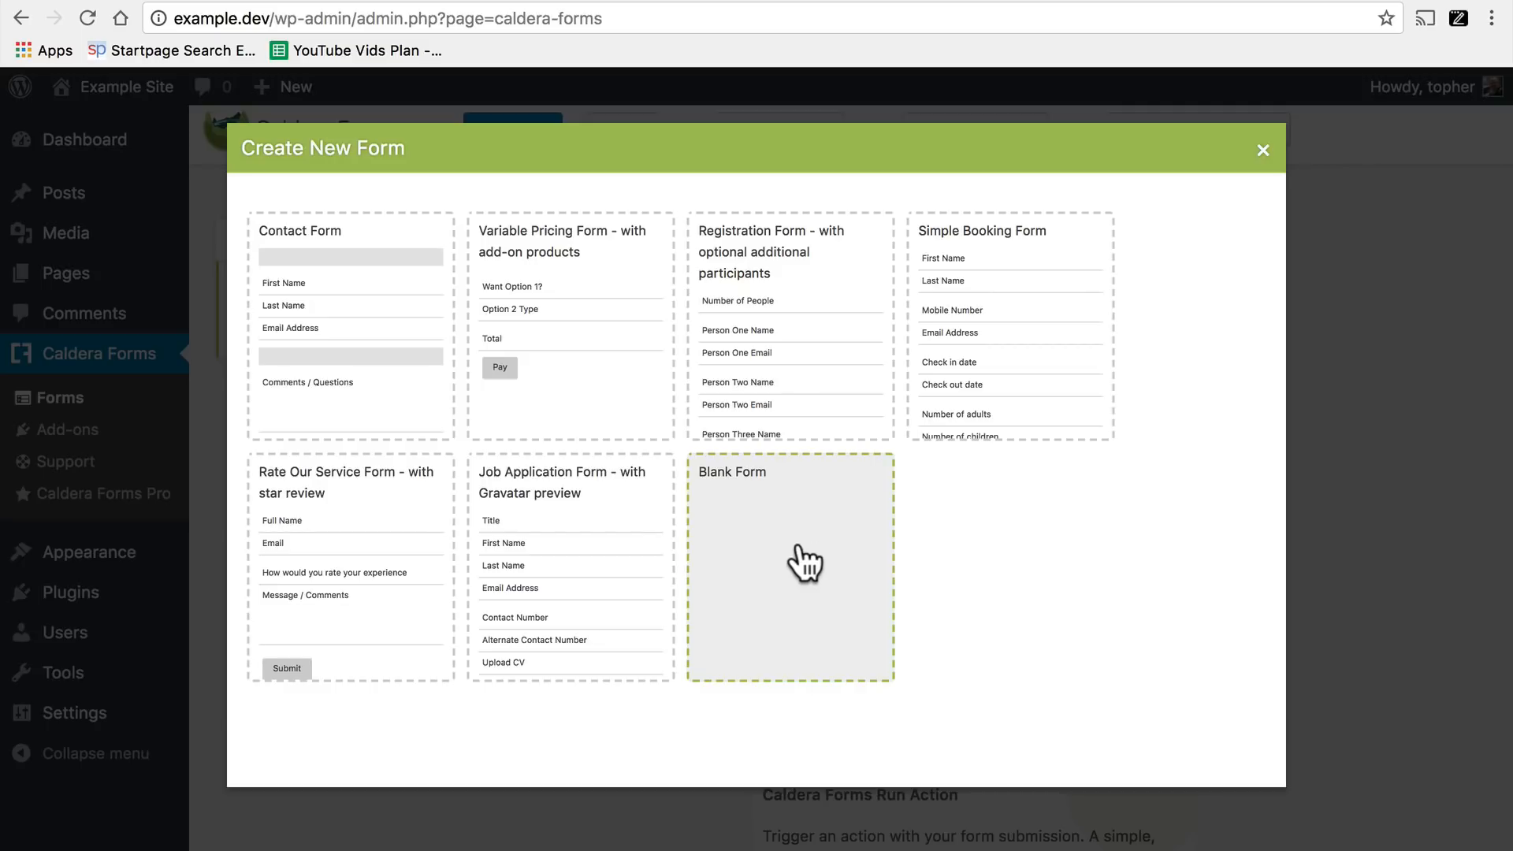
mouse_move(581, 363)
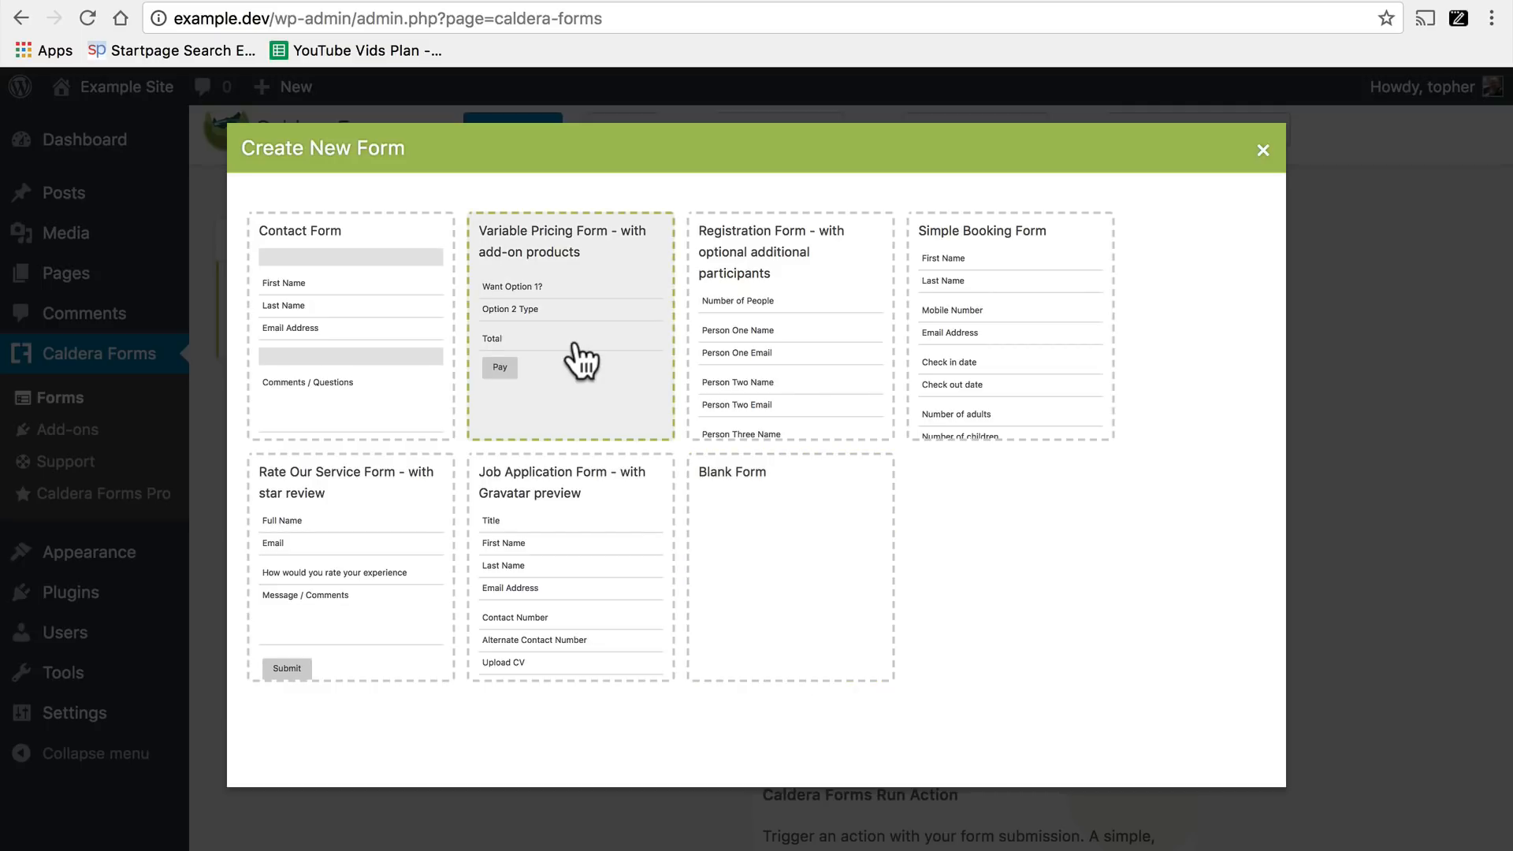
mouse_move(868, 359)
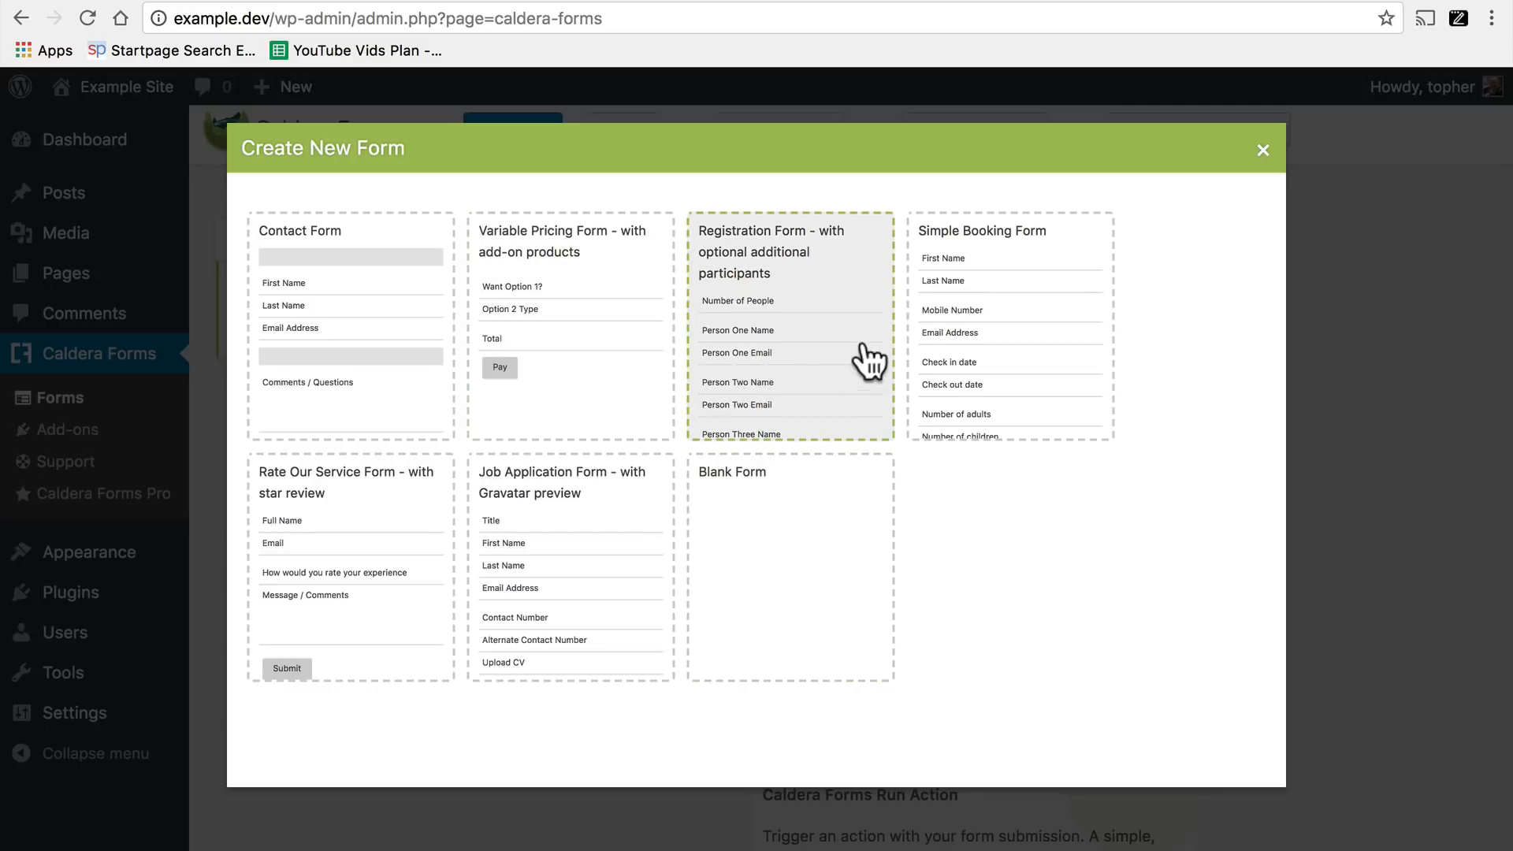
mouse_move(328, 337)
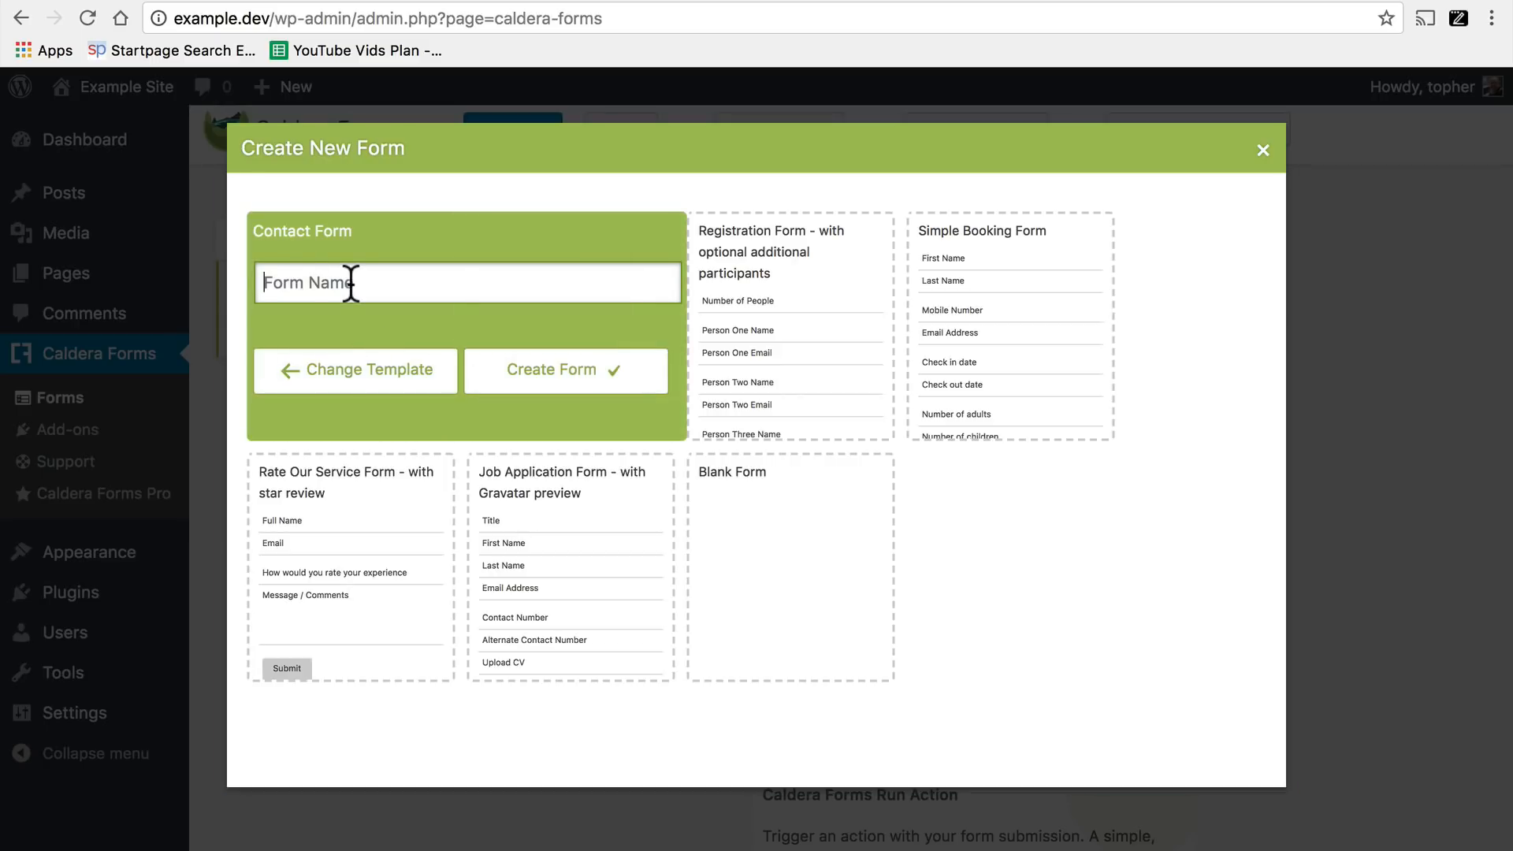
type("Contact Form")
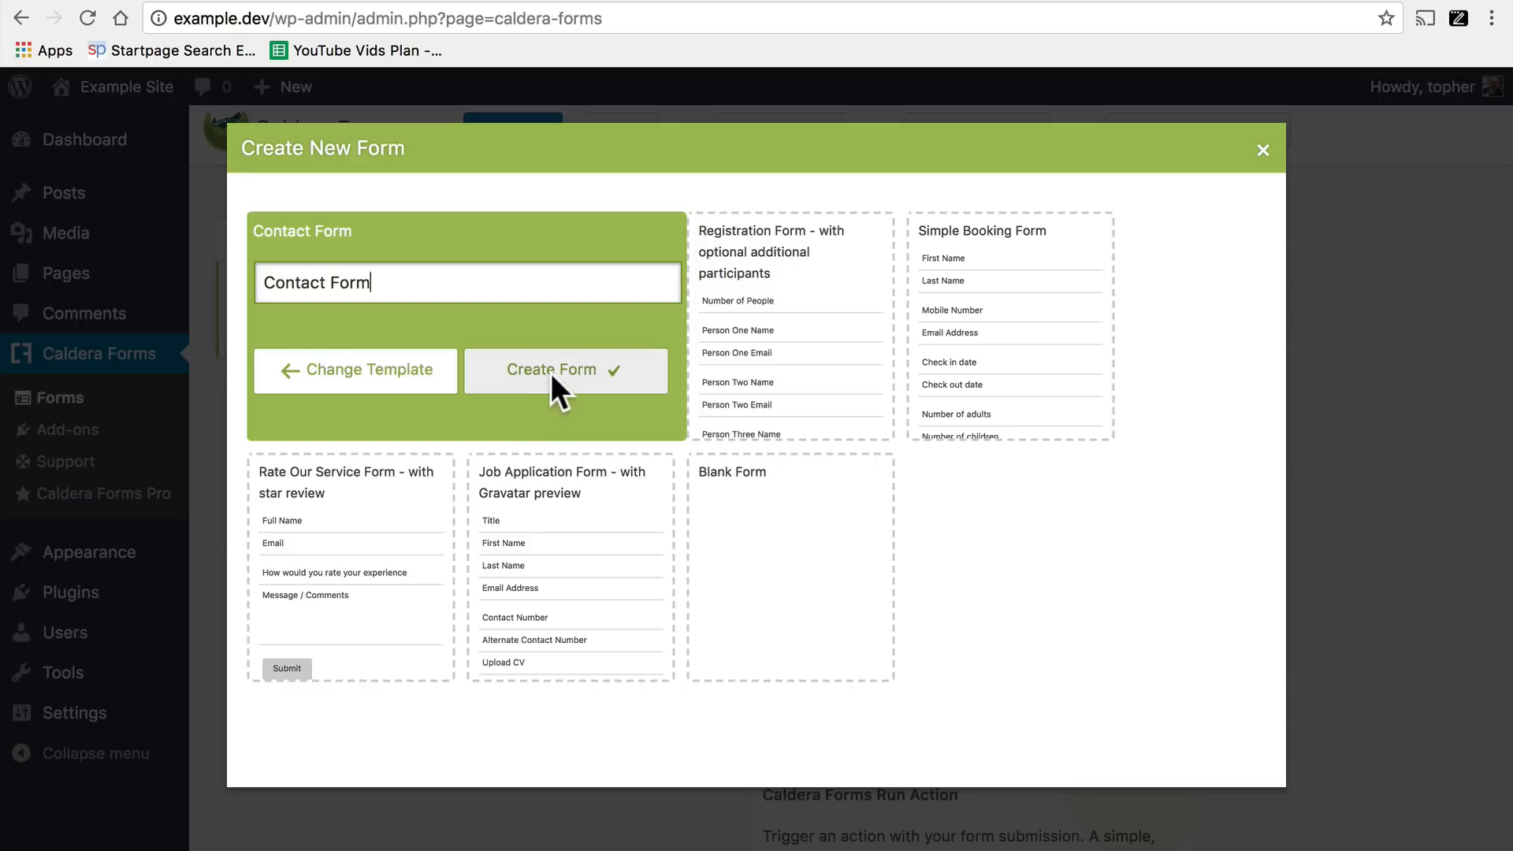
left_click(566, 369)
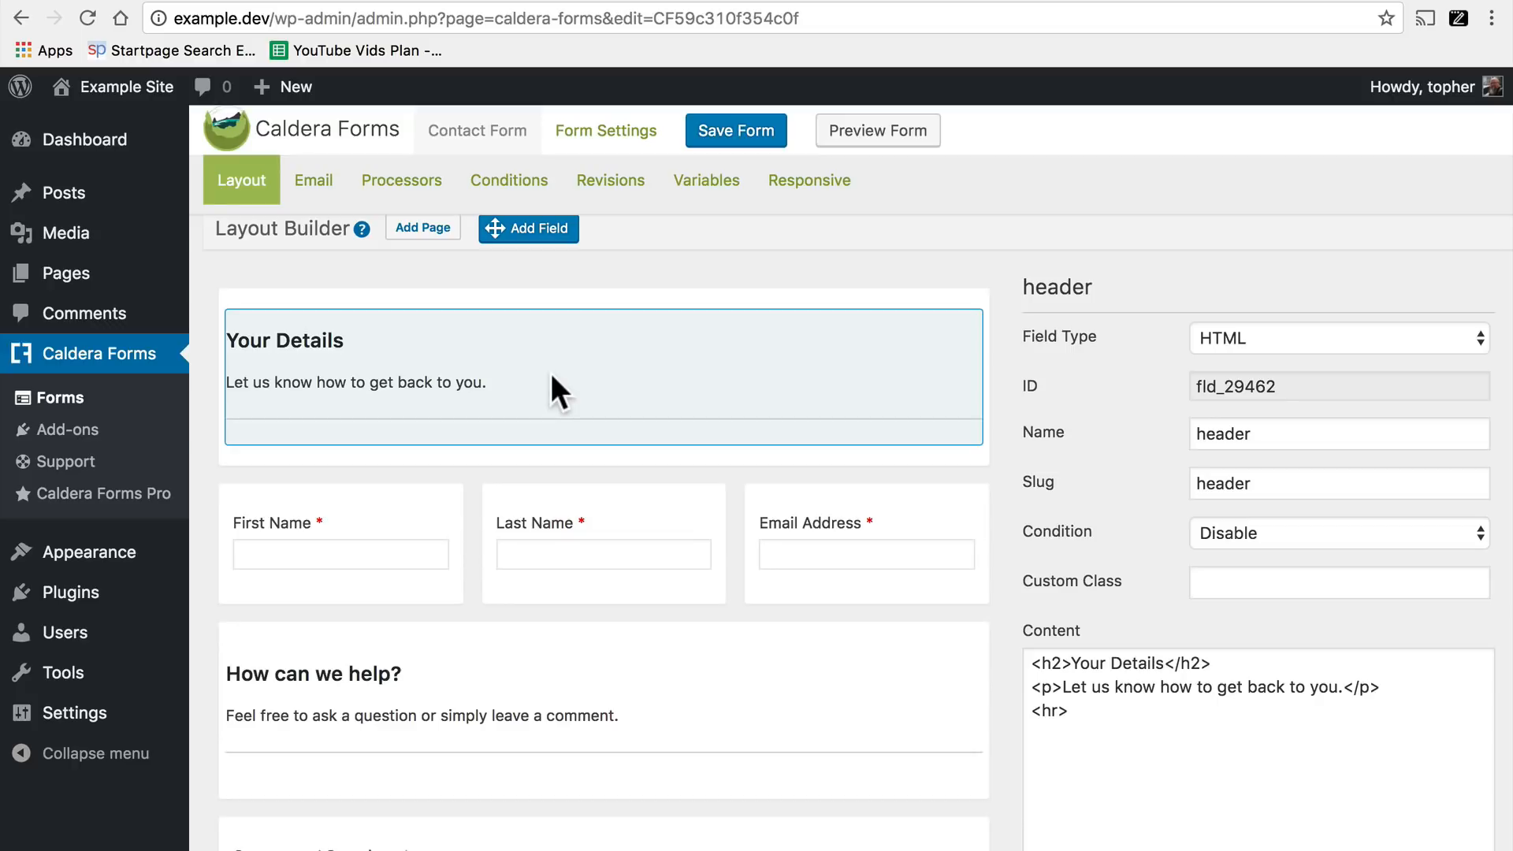
mouse_move(595, 372)
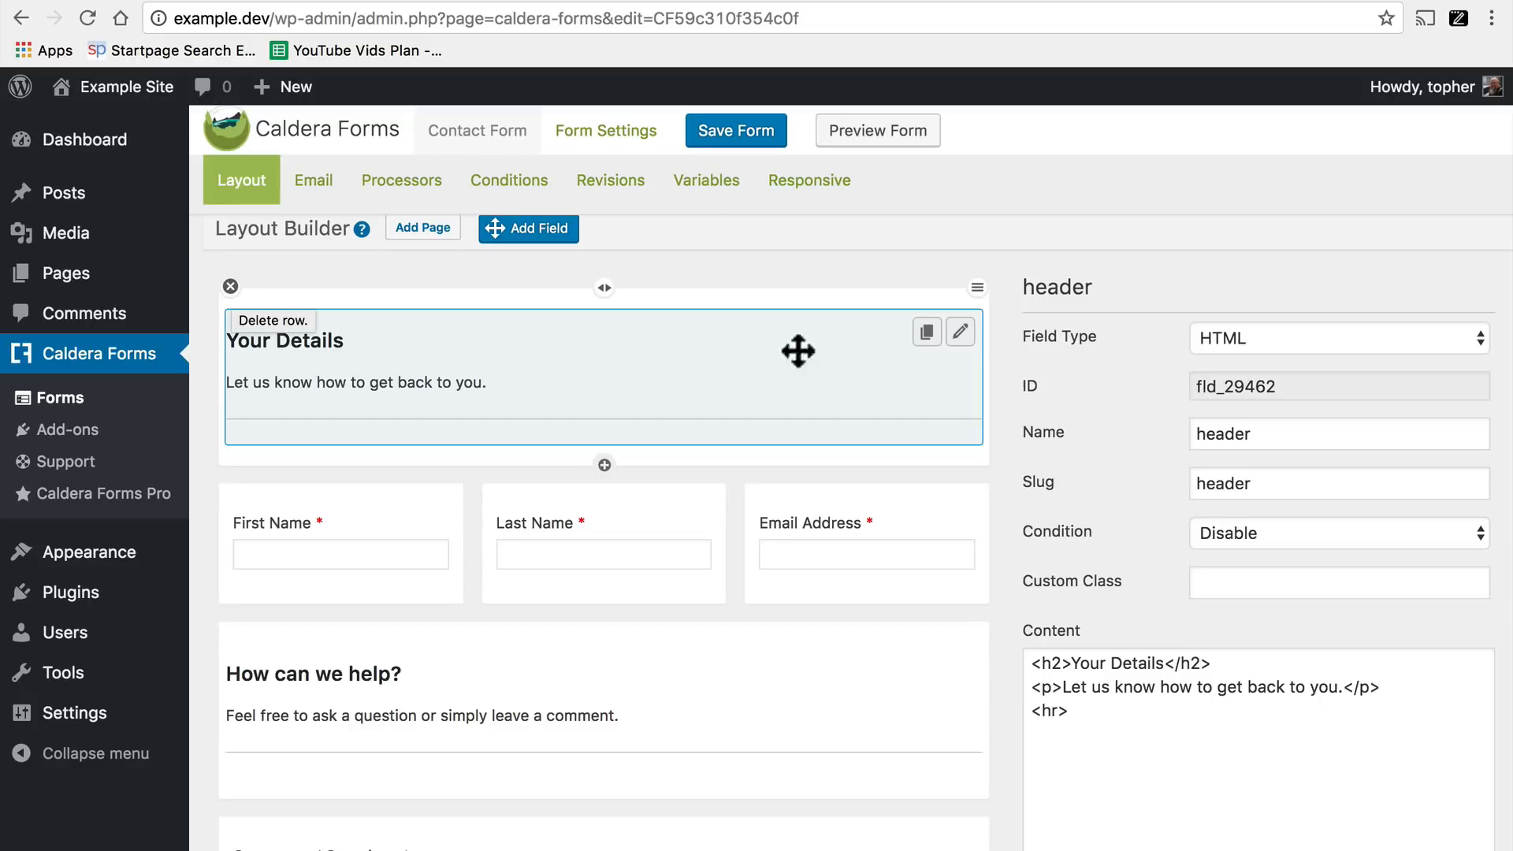
mouse_move(979, 287)
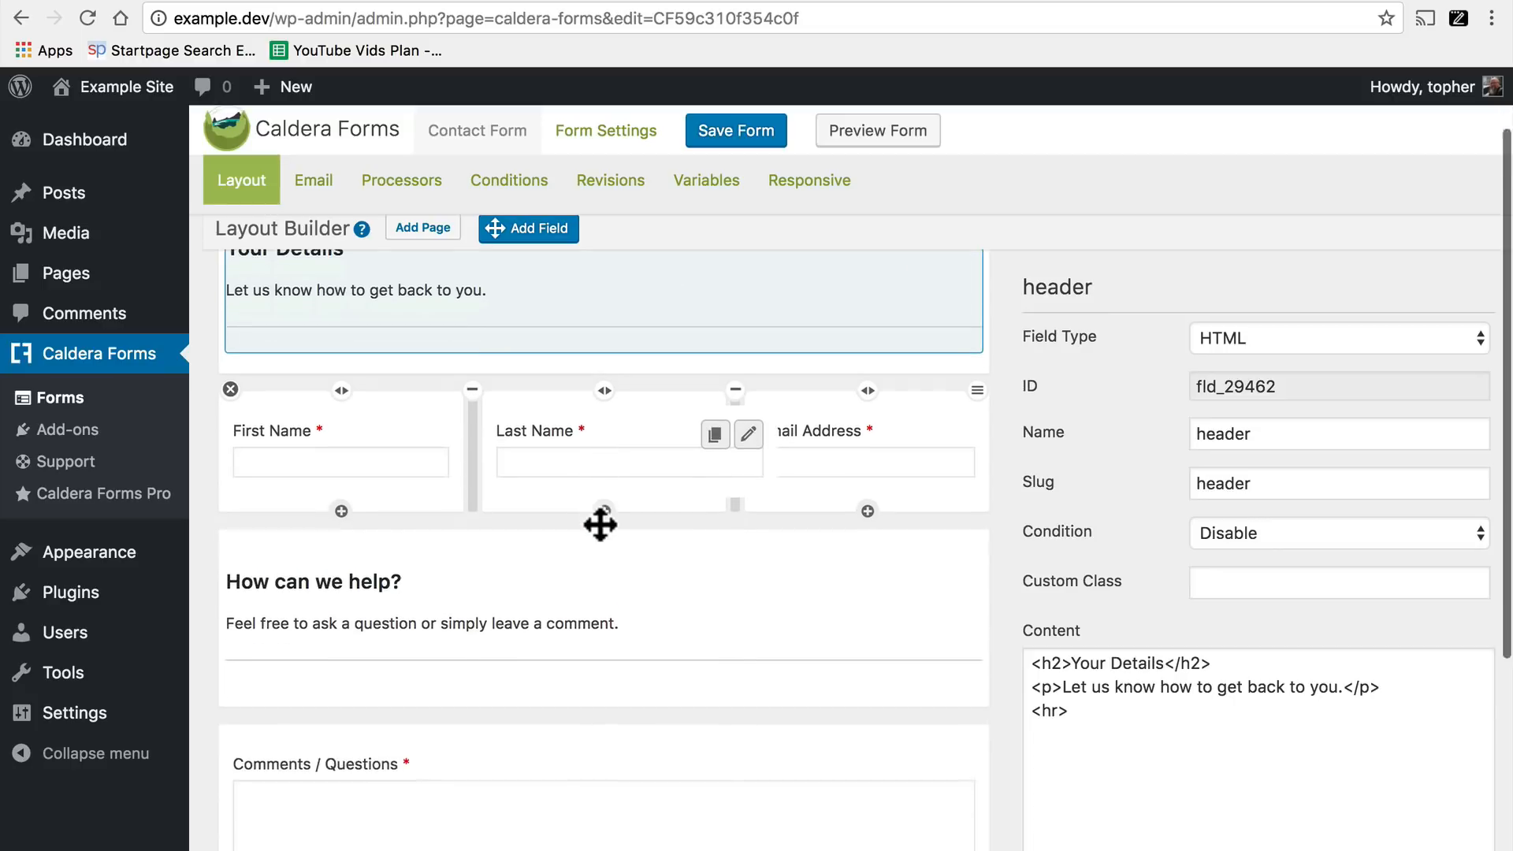
Show the First Name field's settings in the layout builder sidebar.
scroll("down", 3)
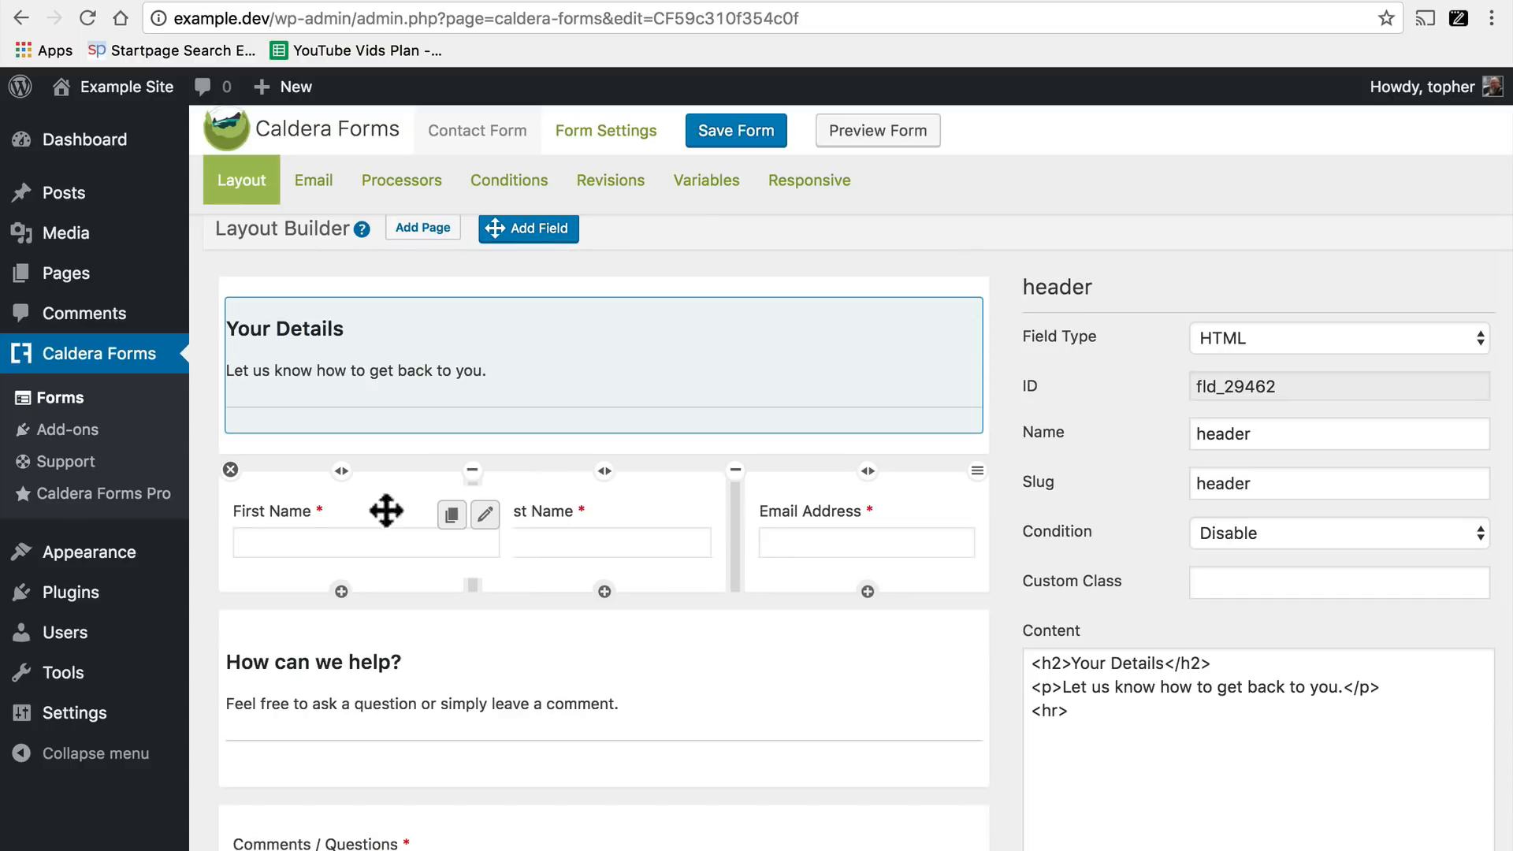
mouse_move(573, 521)
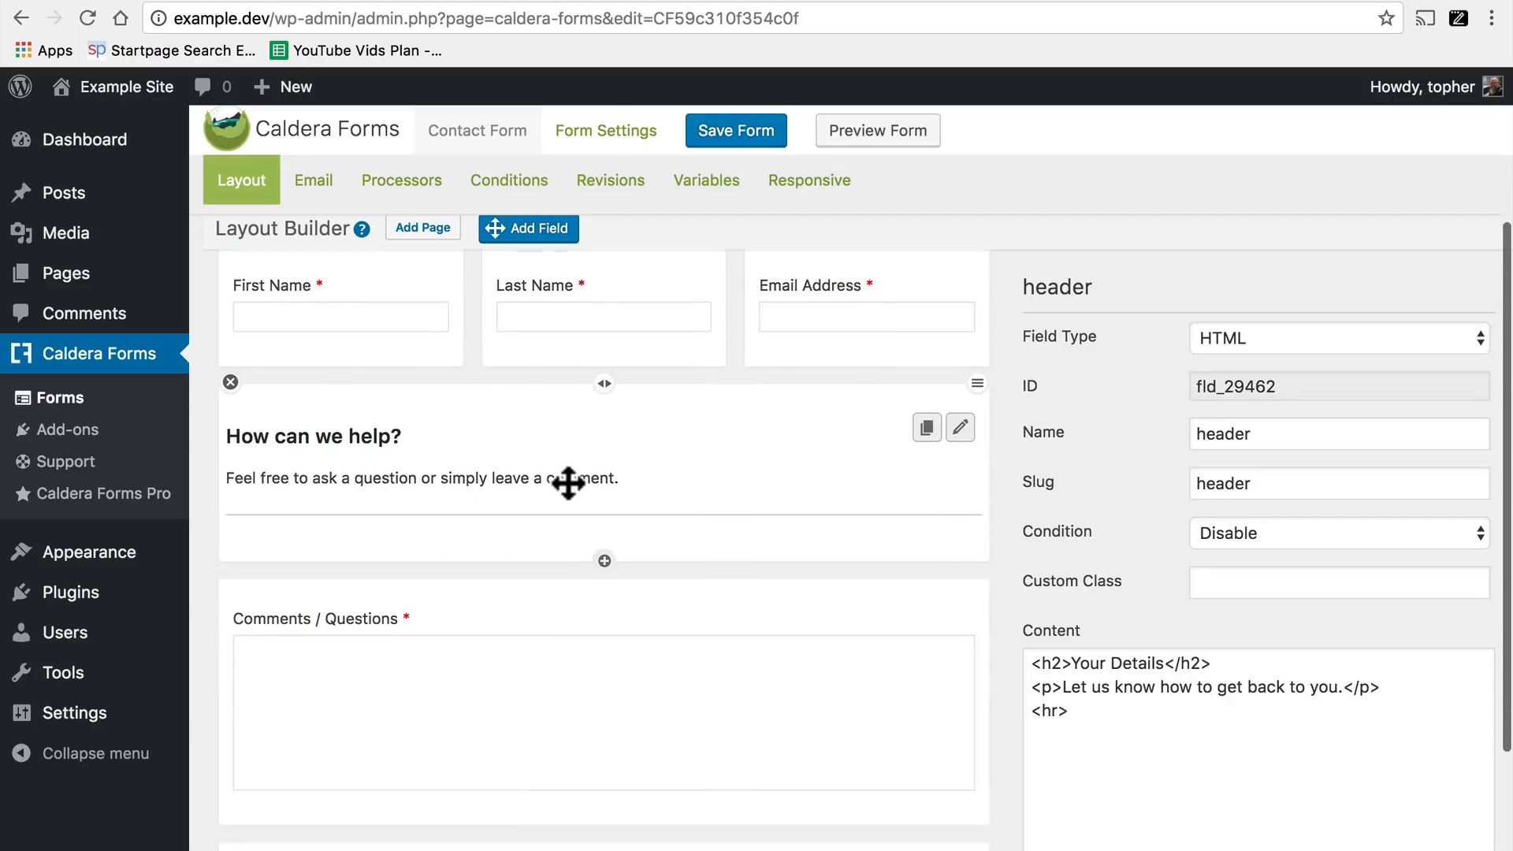
scroll("down", 3)
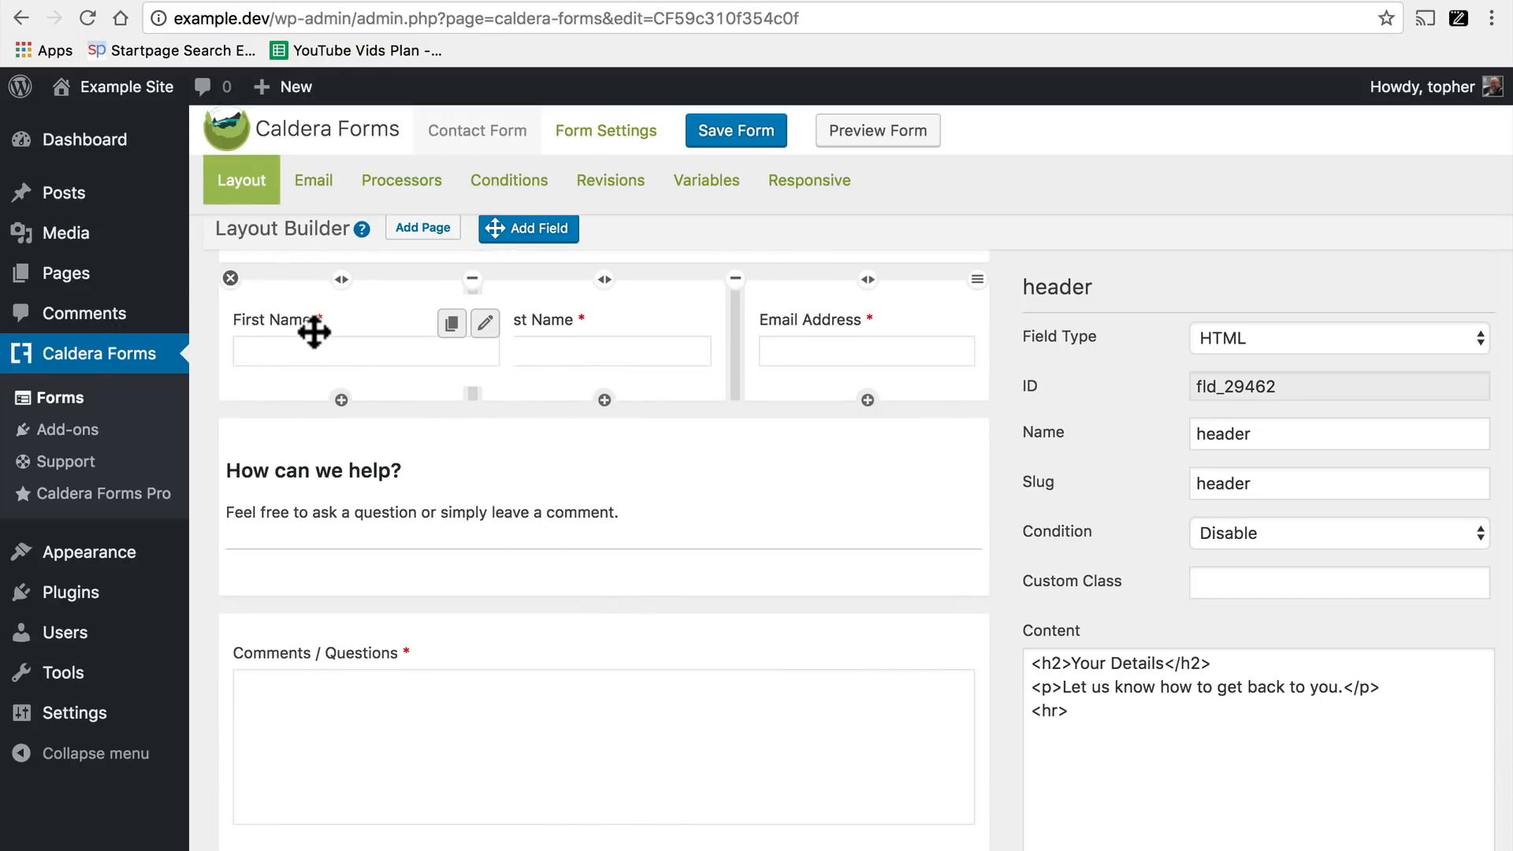
left_click(484, 323)
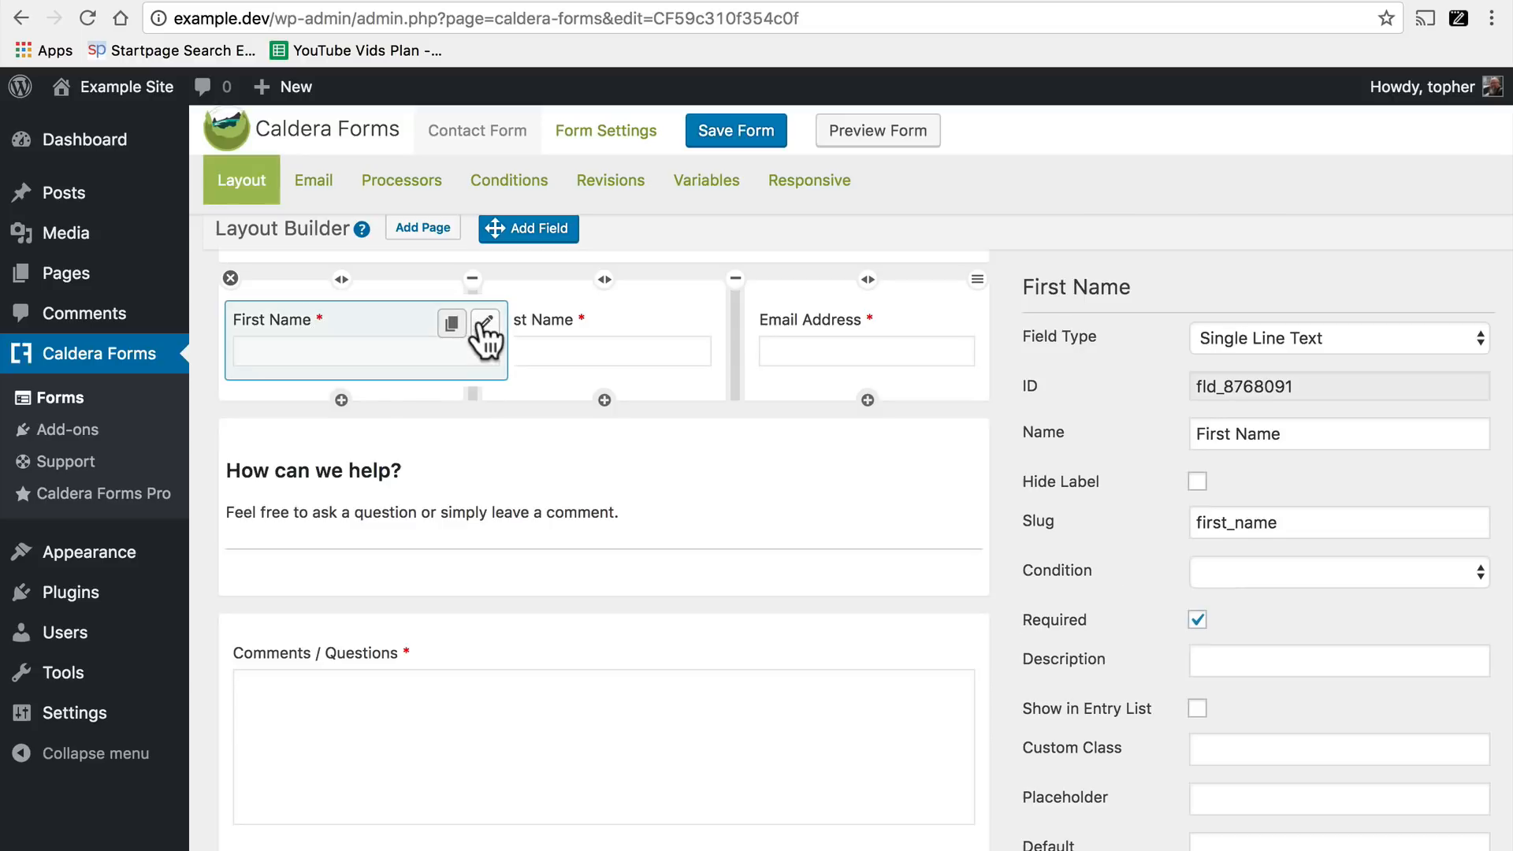
scroll("down", 3)
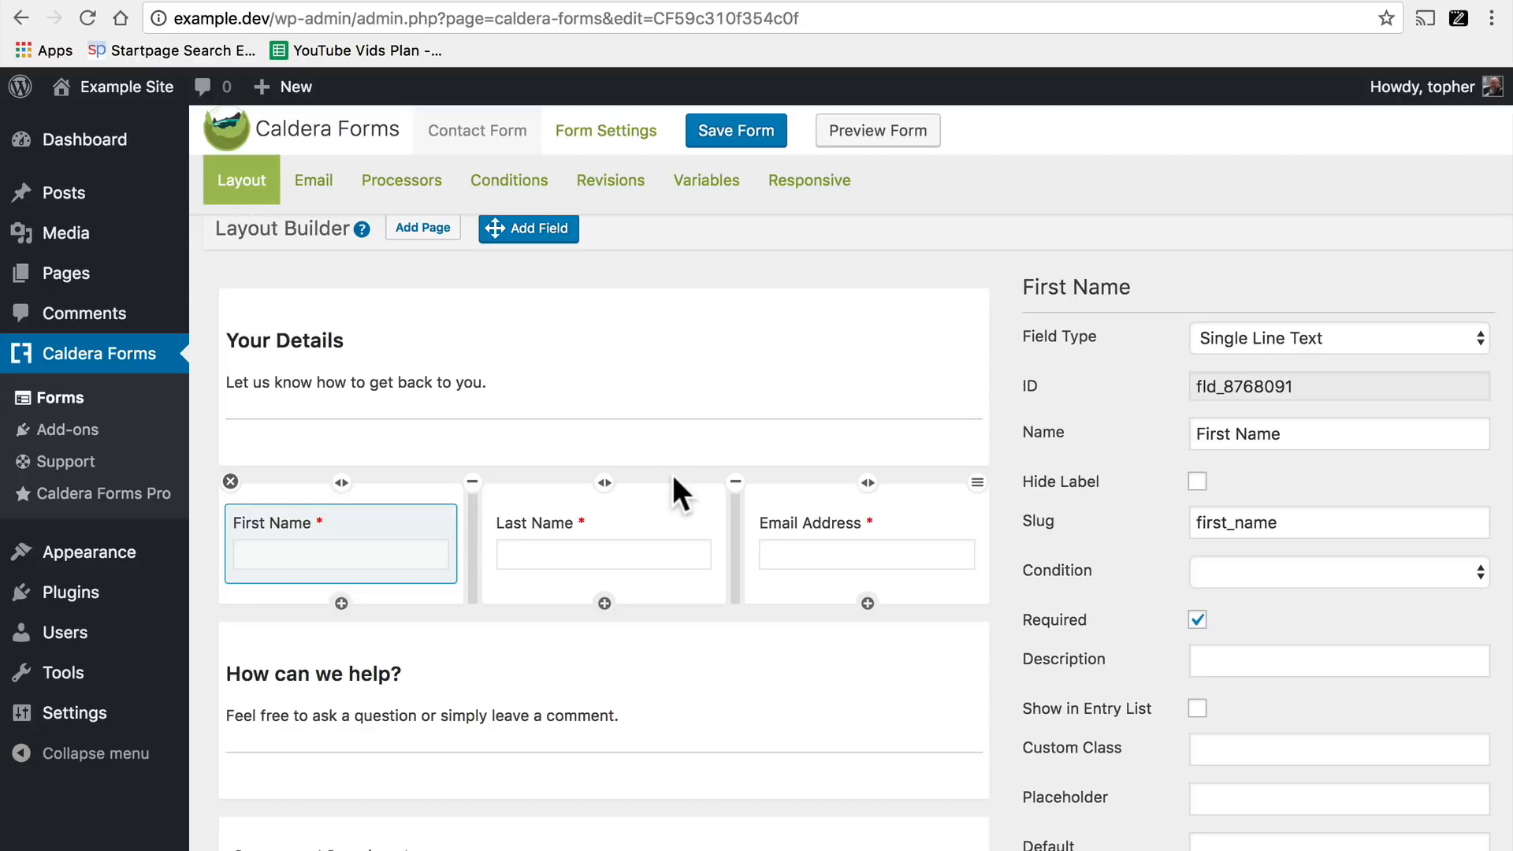
mouse_move(331, 231)
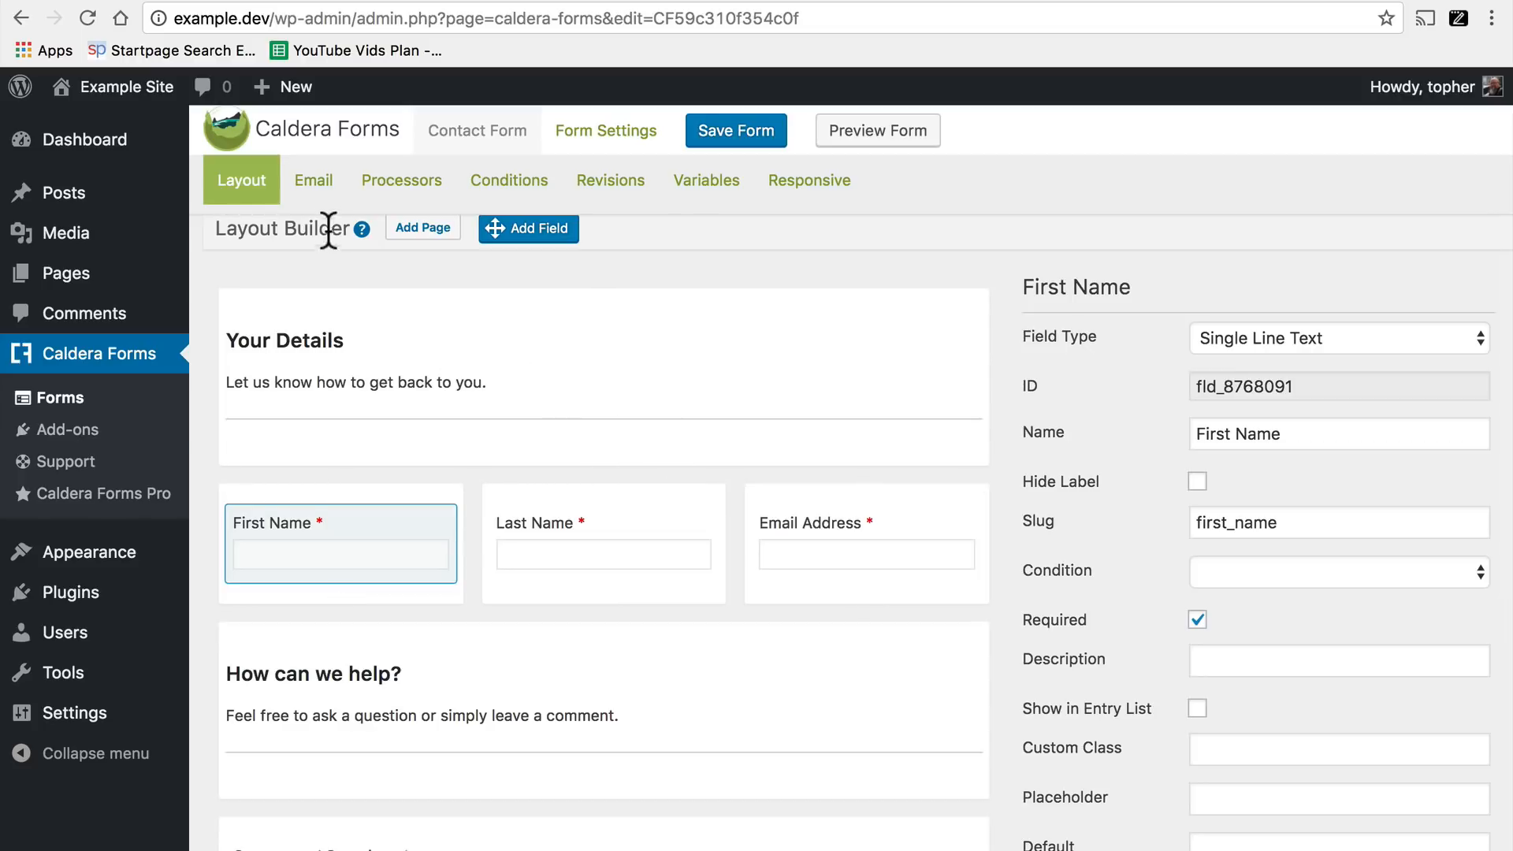
Set the form's Reply To Email to the %email_address% magic tag.
left_click(312, 180)
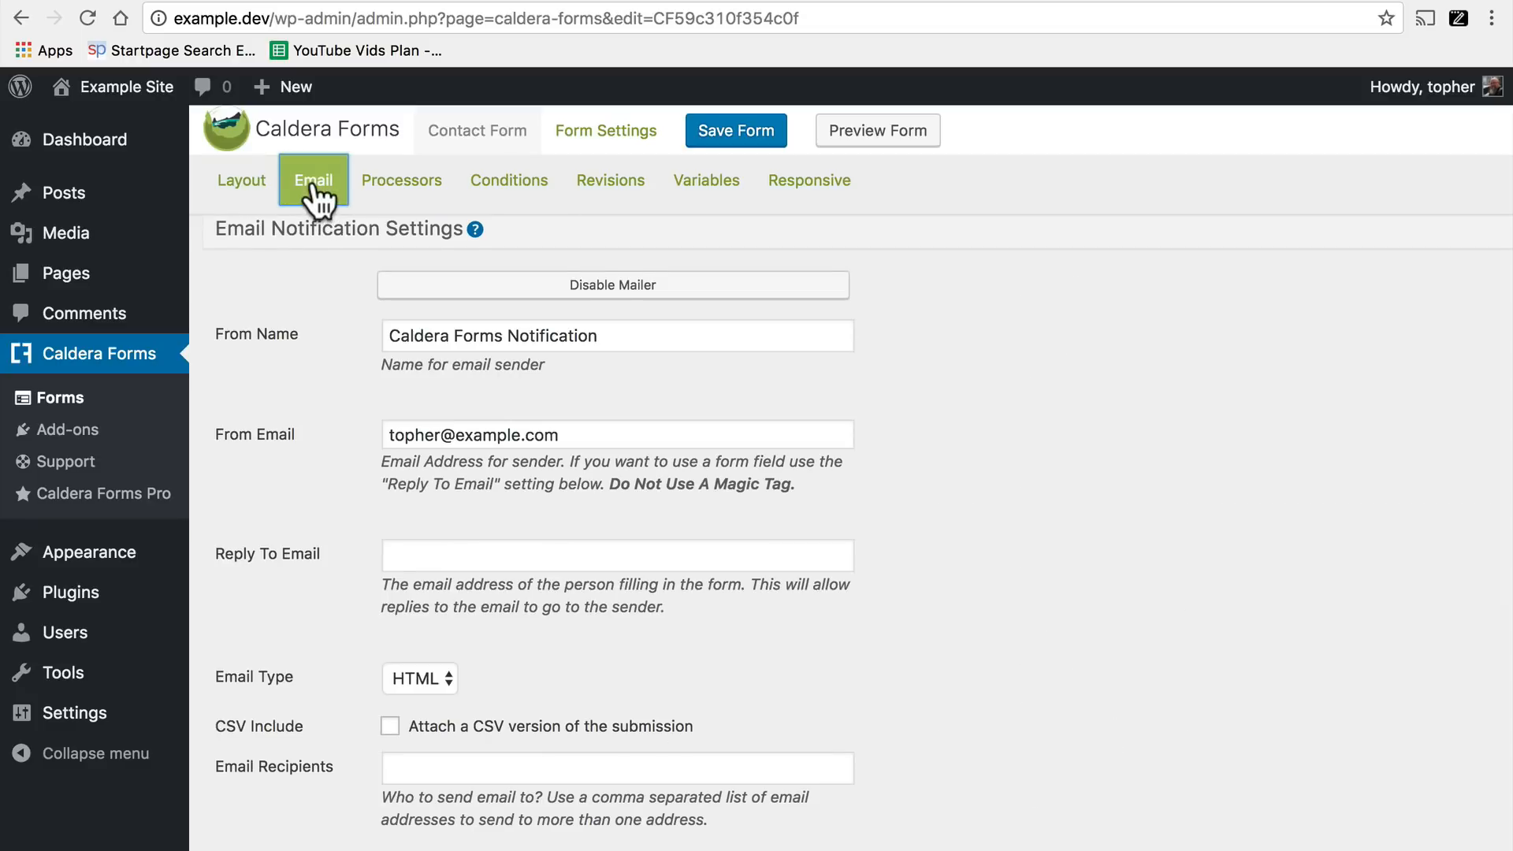
left_click(618, 435)
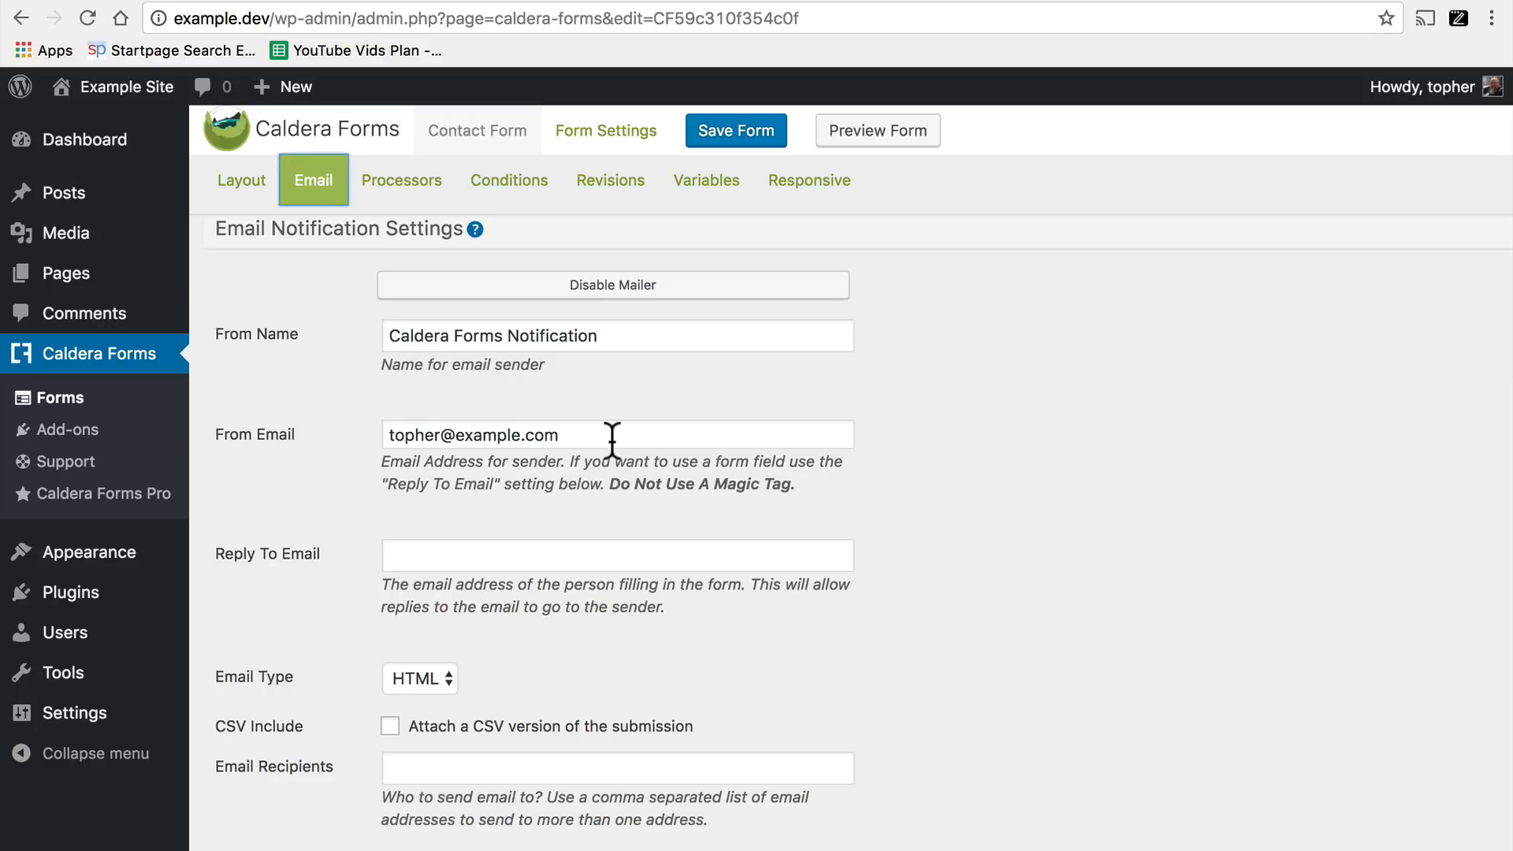
mouse_move(605, 454)
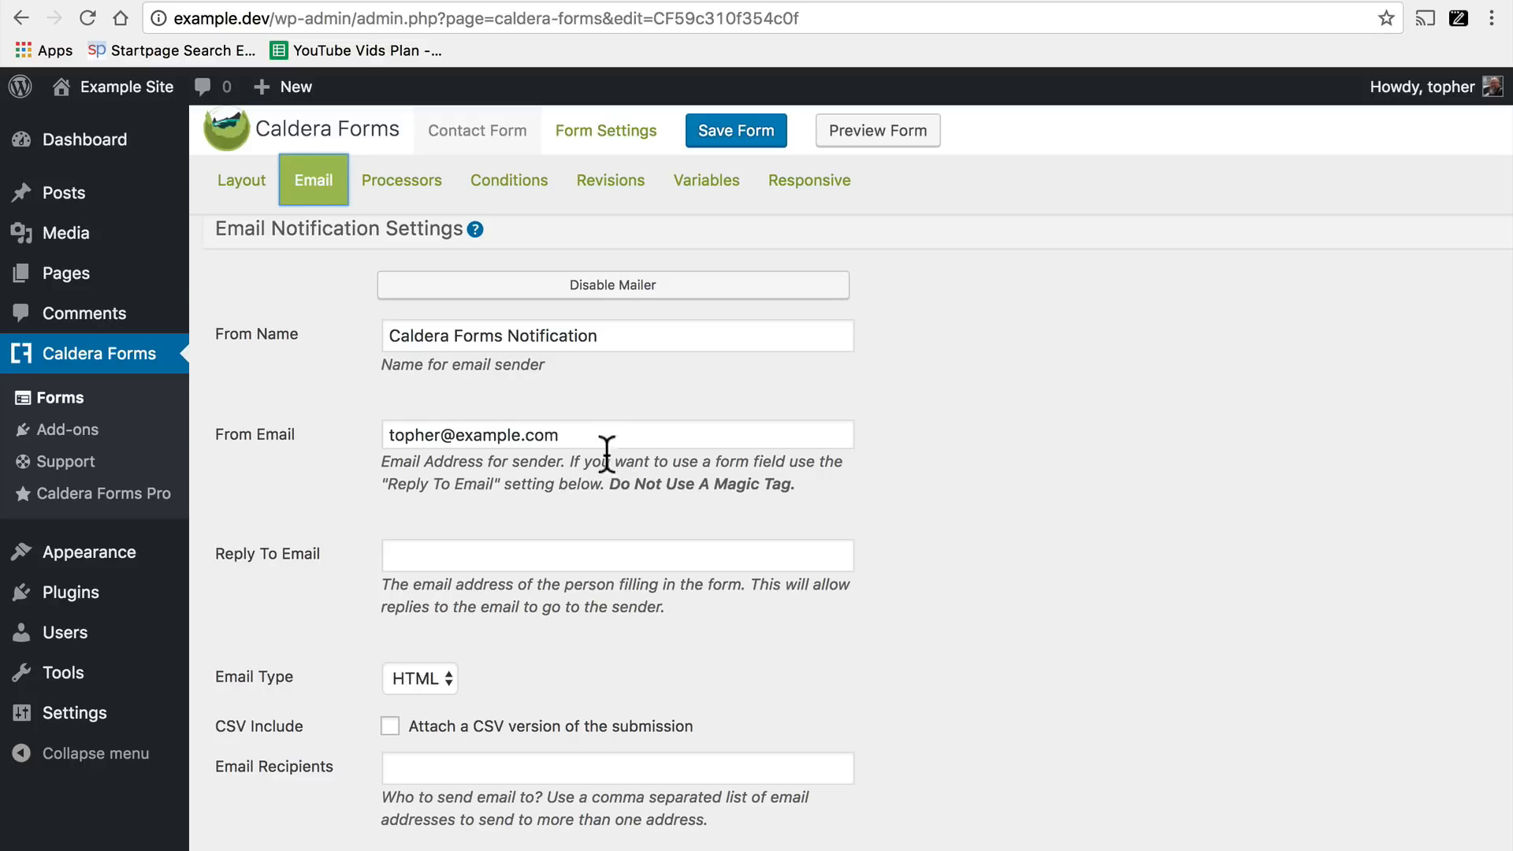
mouse_move(555, 564)
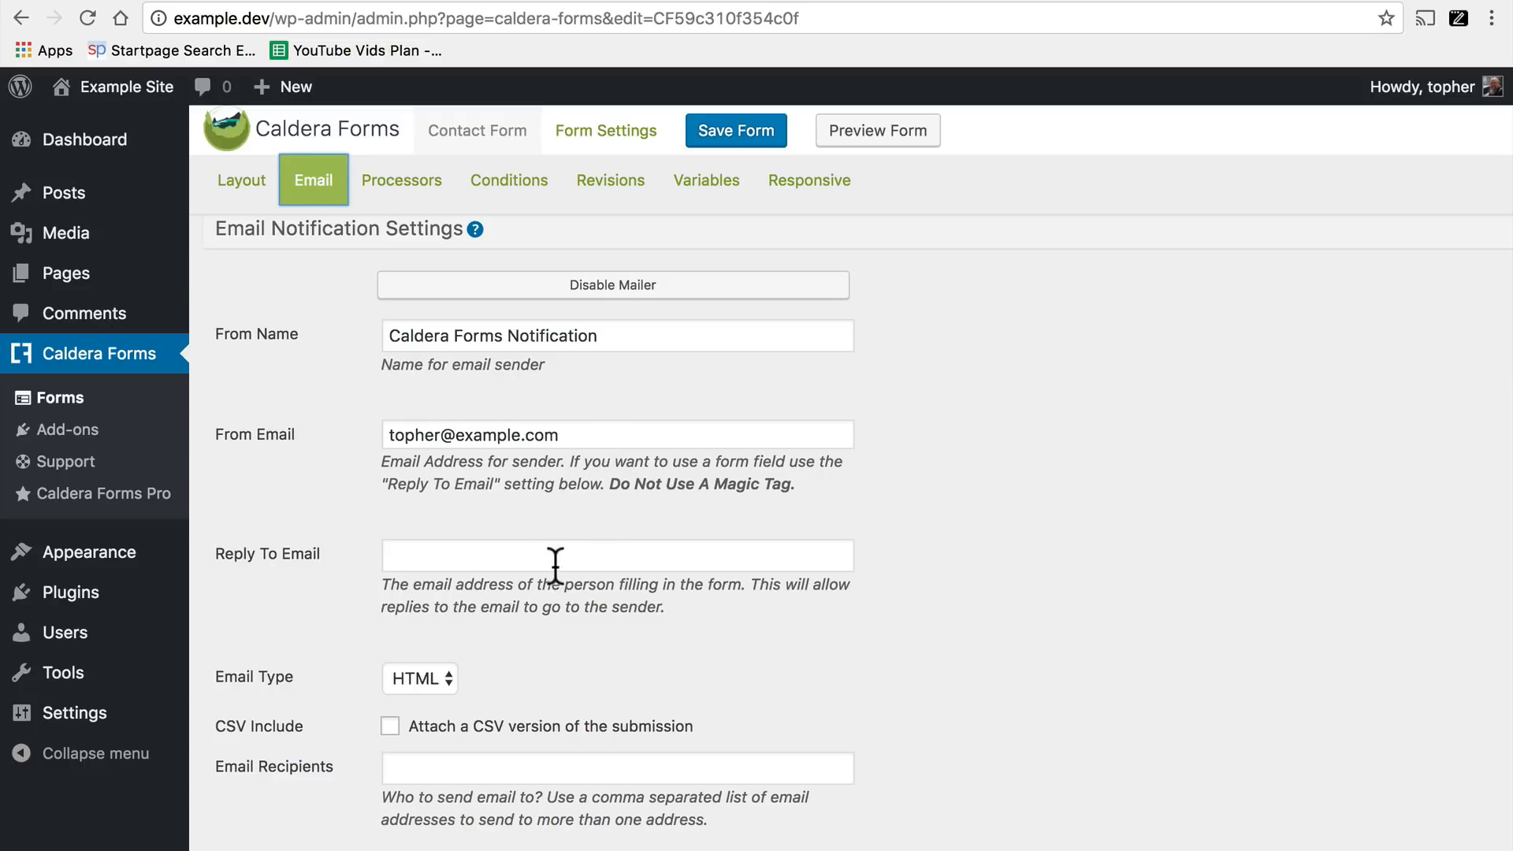
mouse_move(527, 553)
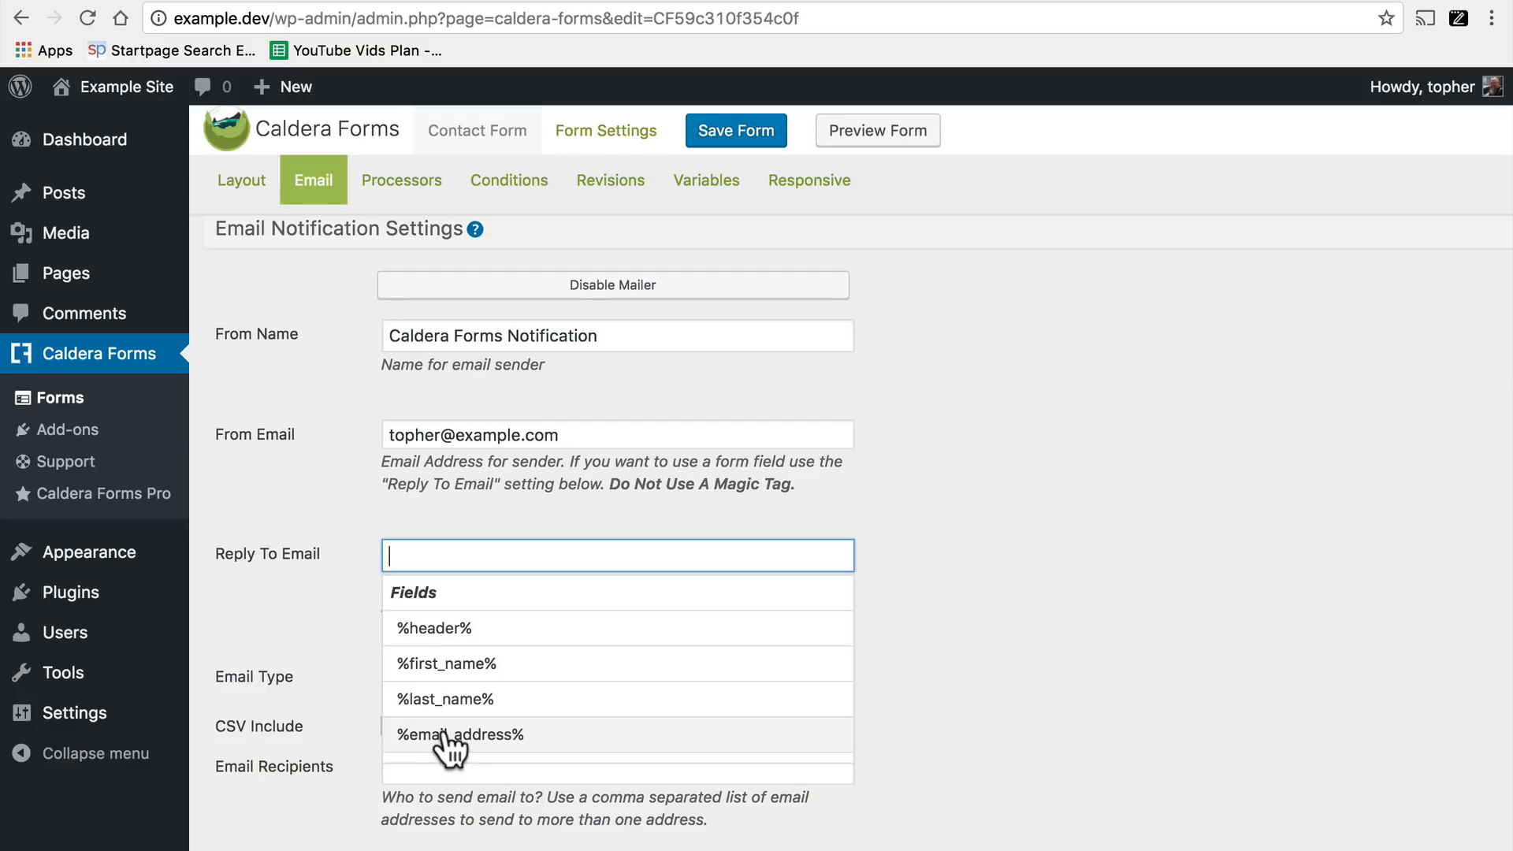
left_click(458, 735)
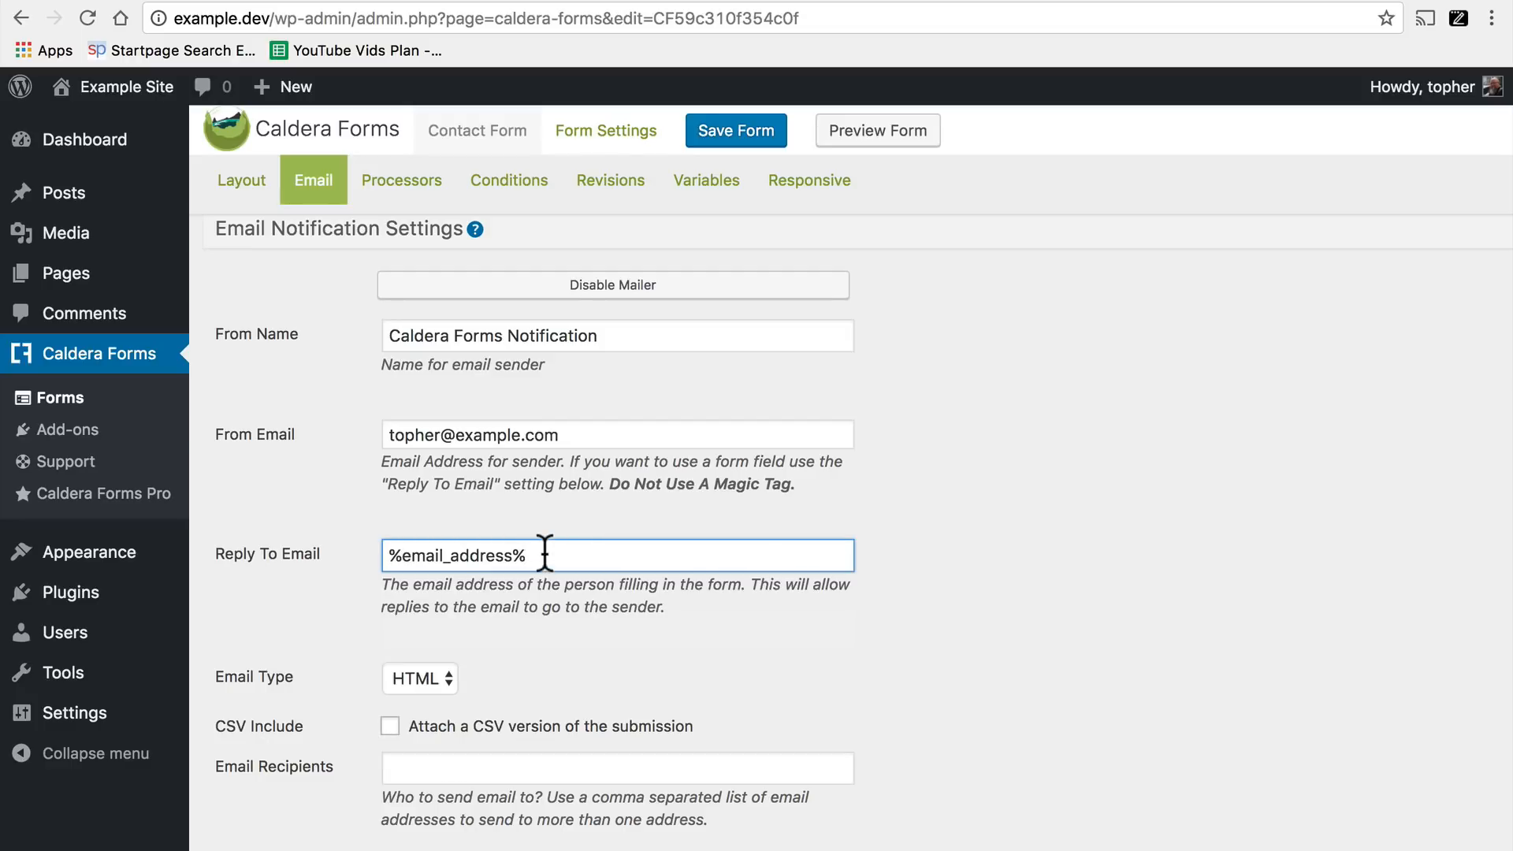
mouse_move(594, 556)
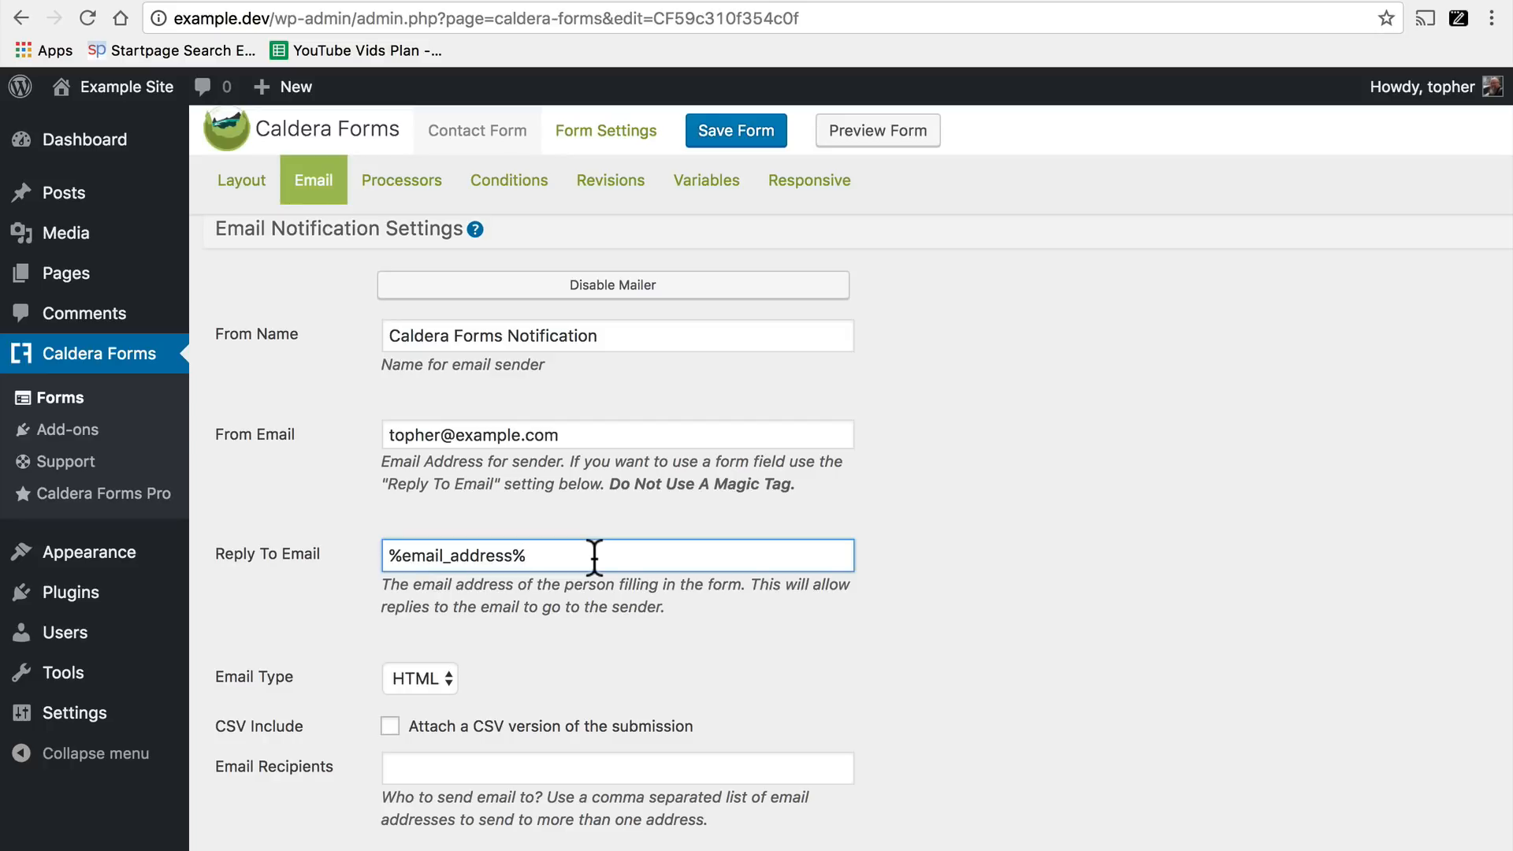
scroll("down", 3)
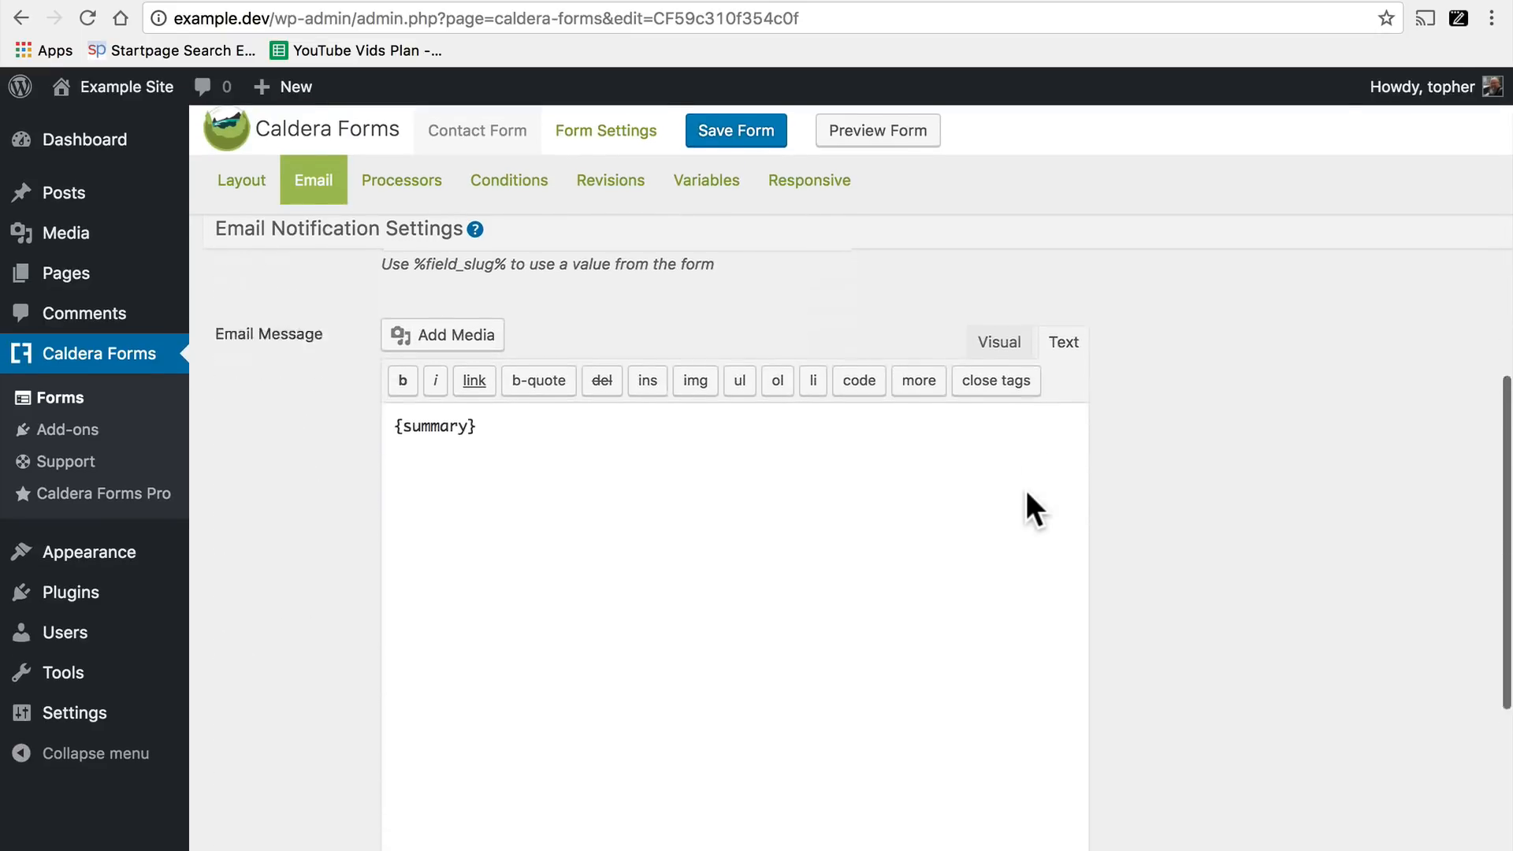
scroll("down", 3)
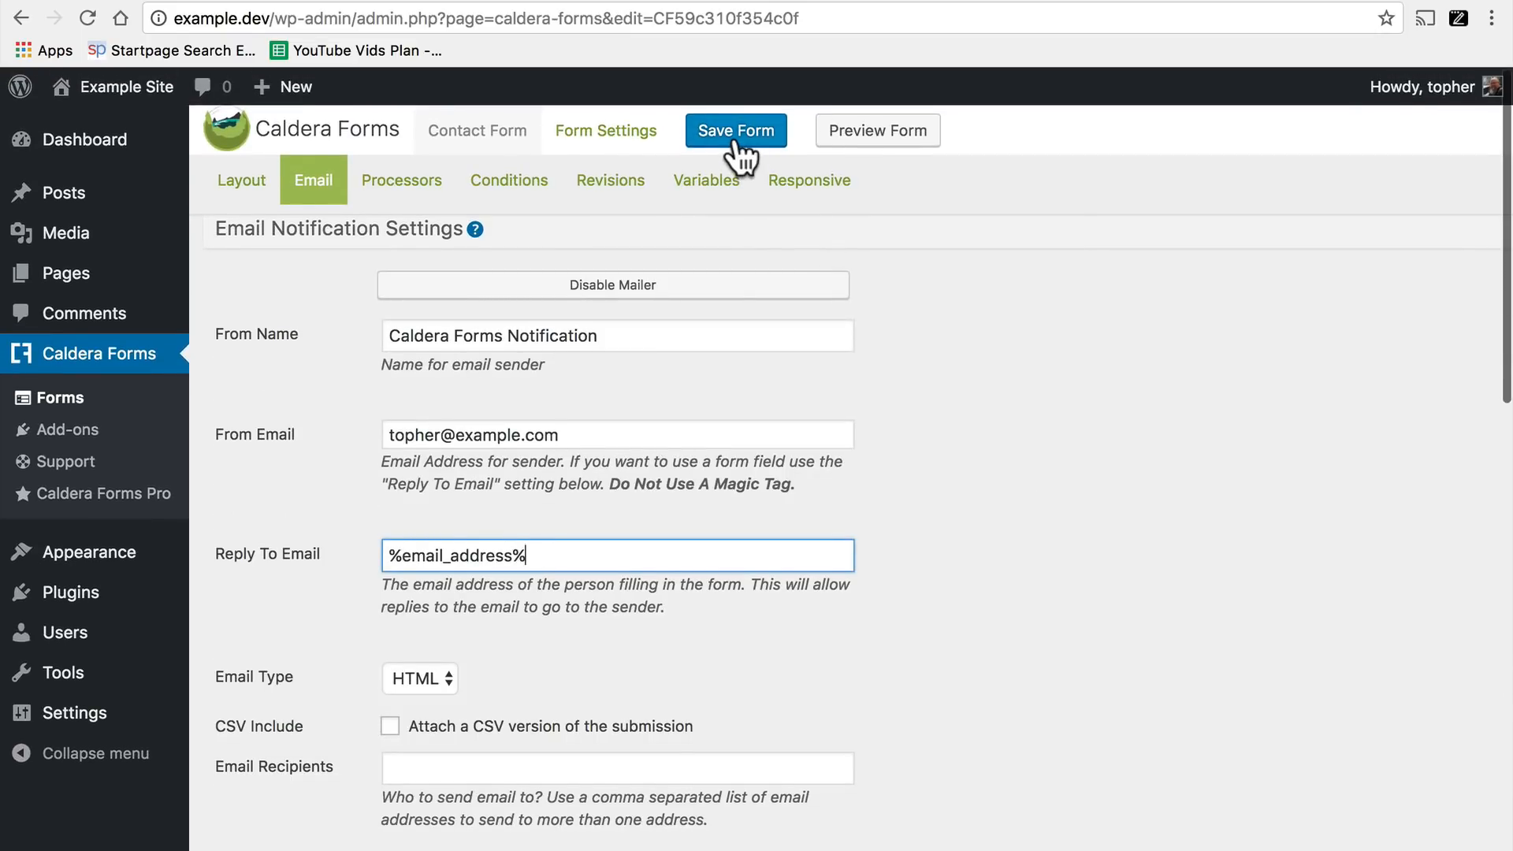
Save the form, keeping Reply To Email as %email_address%.
left_click(737, 131)
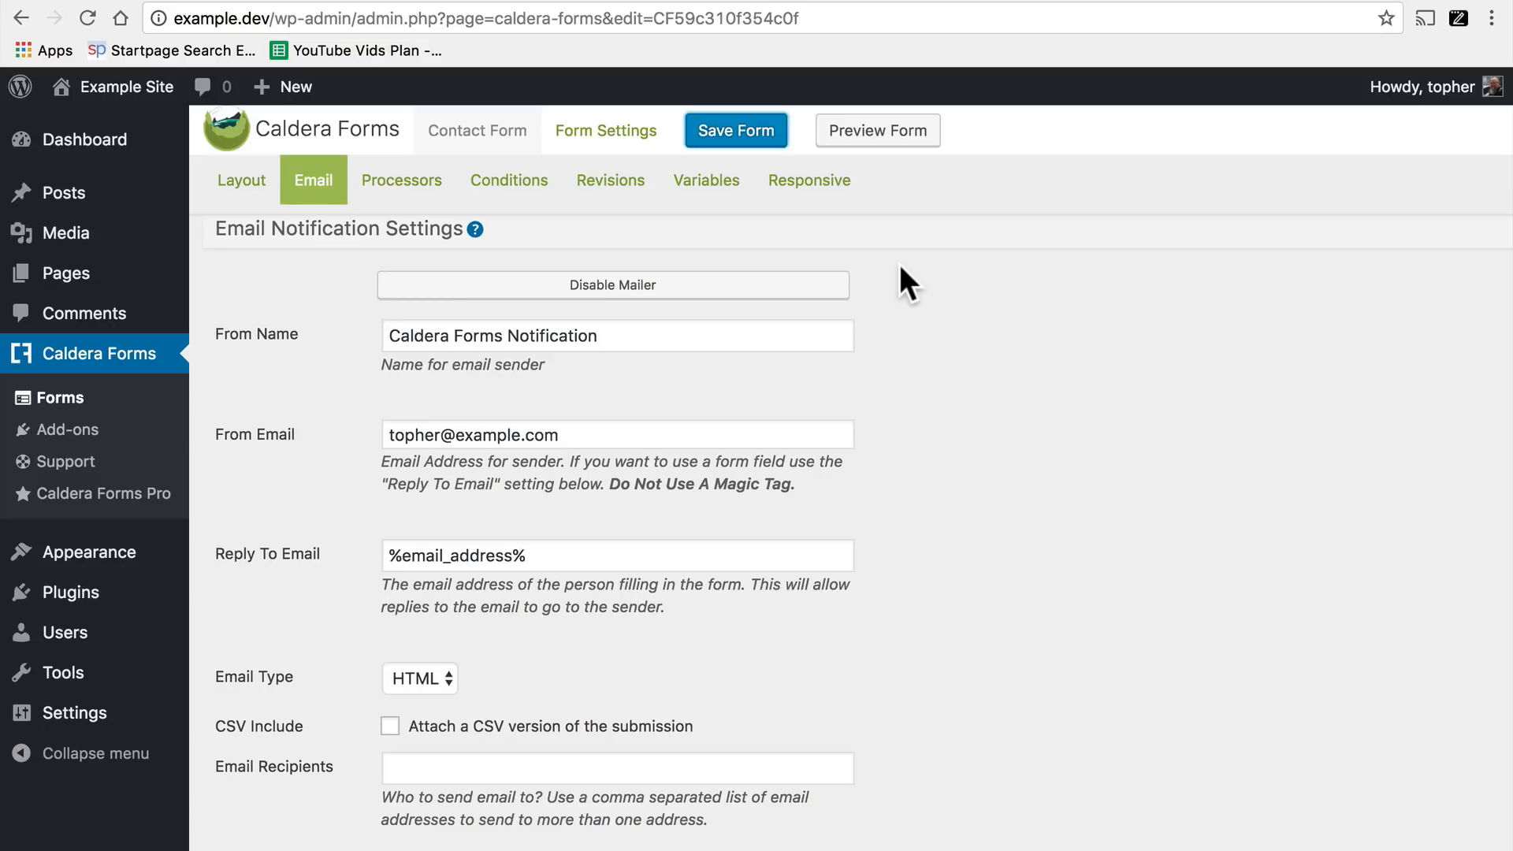
mouse_move(66, 273)
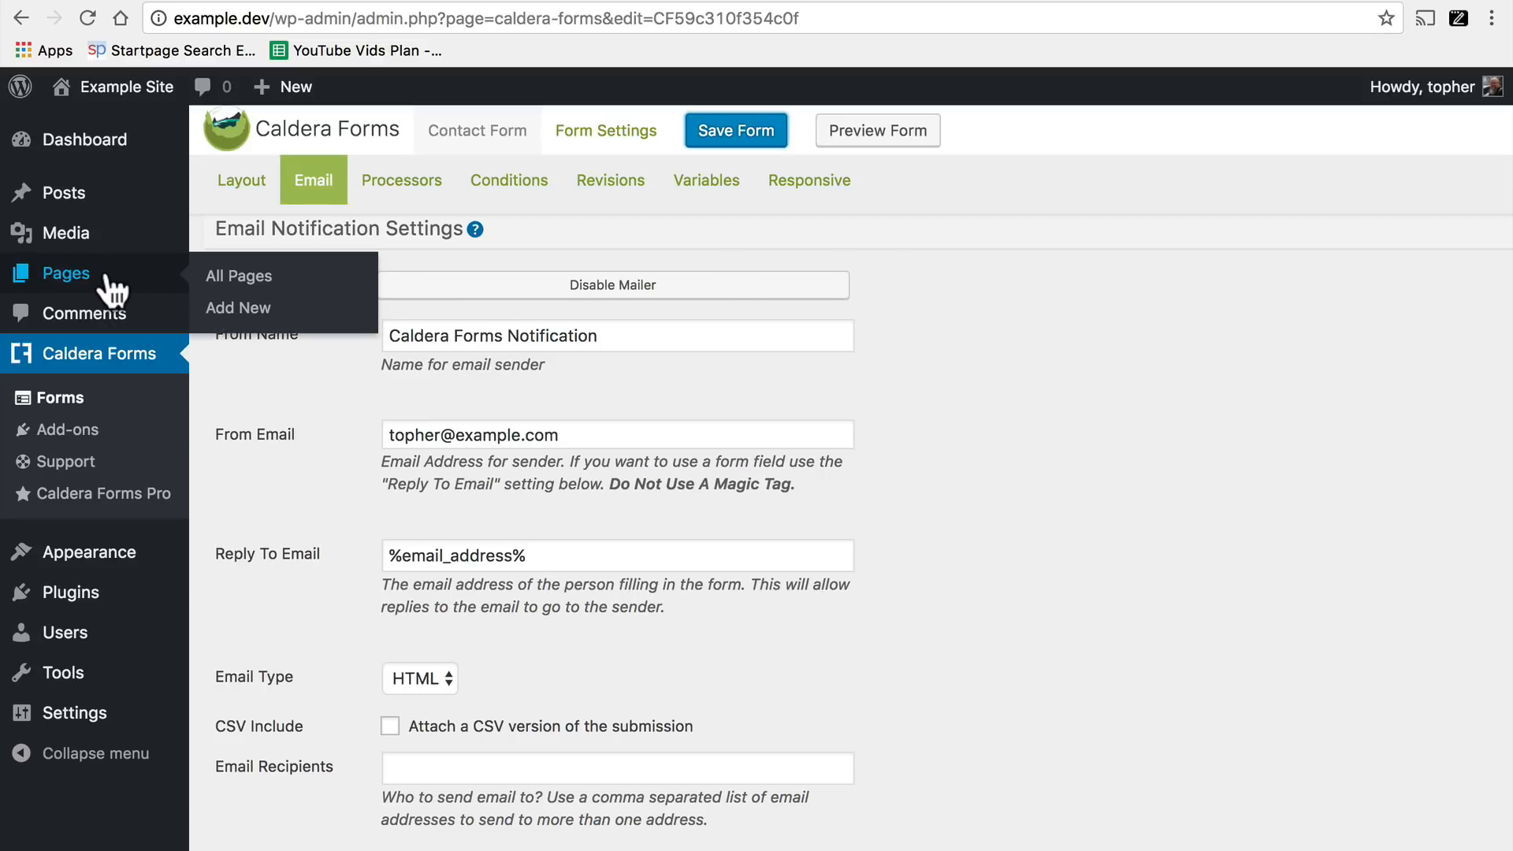
Start a new page from All Pages and title it 'Contact'.
left_click(238, 274)
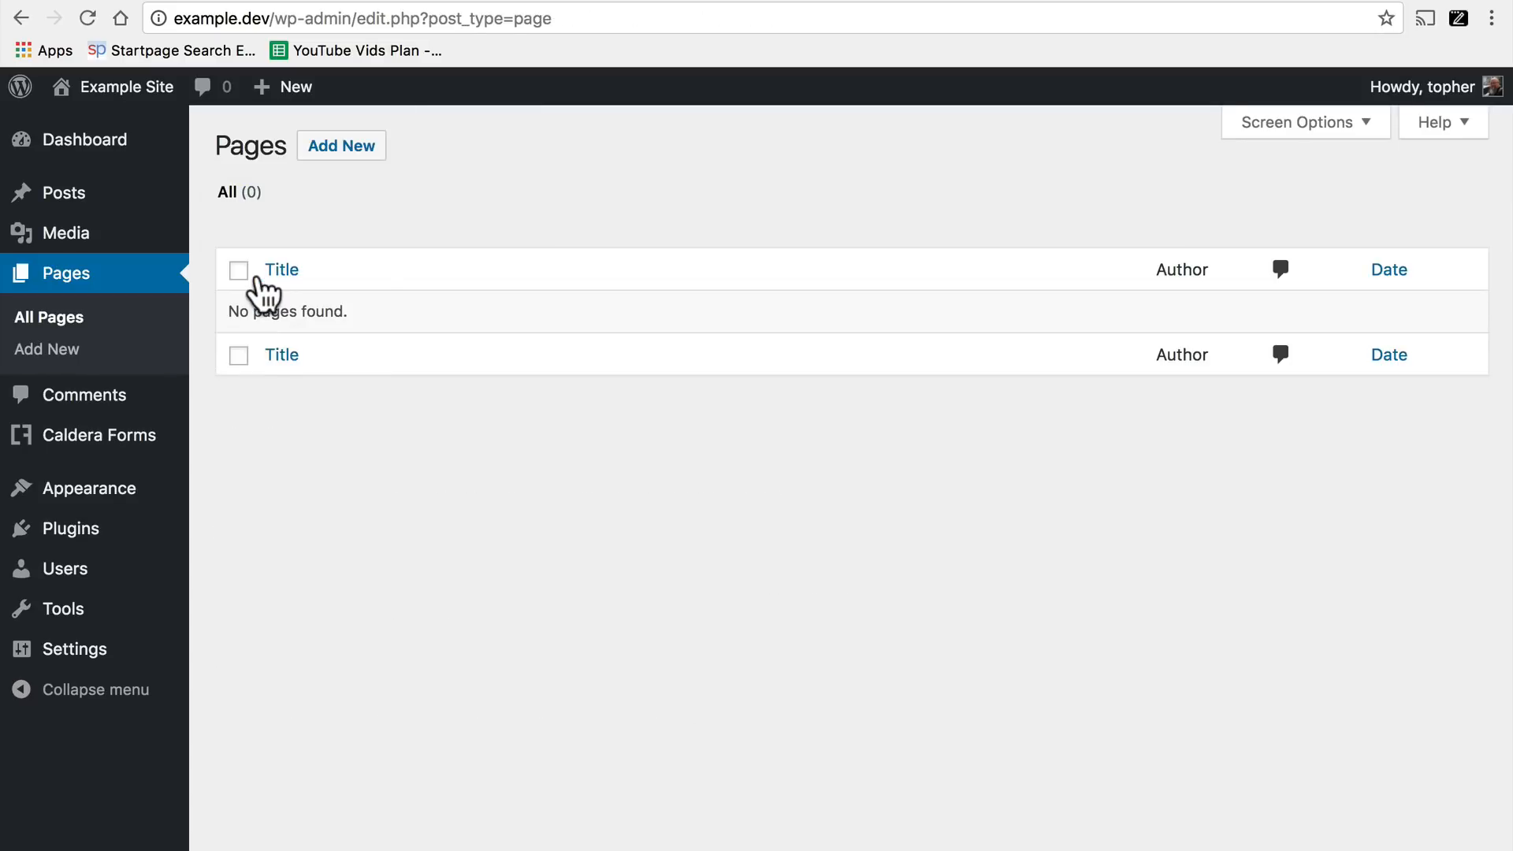
left_click(340, 145)
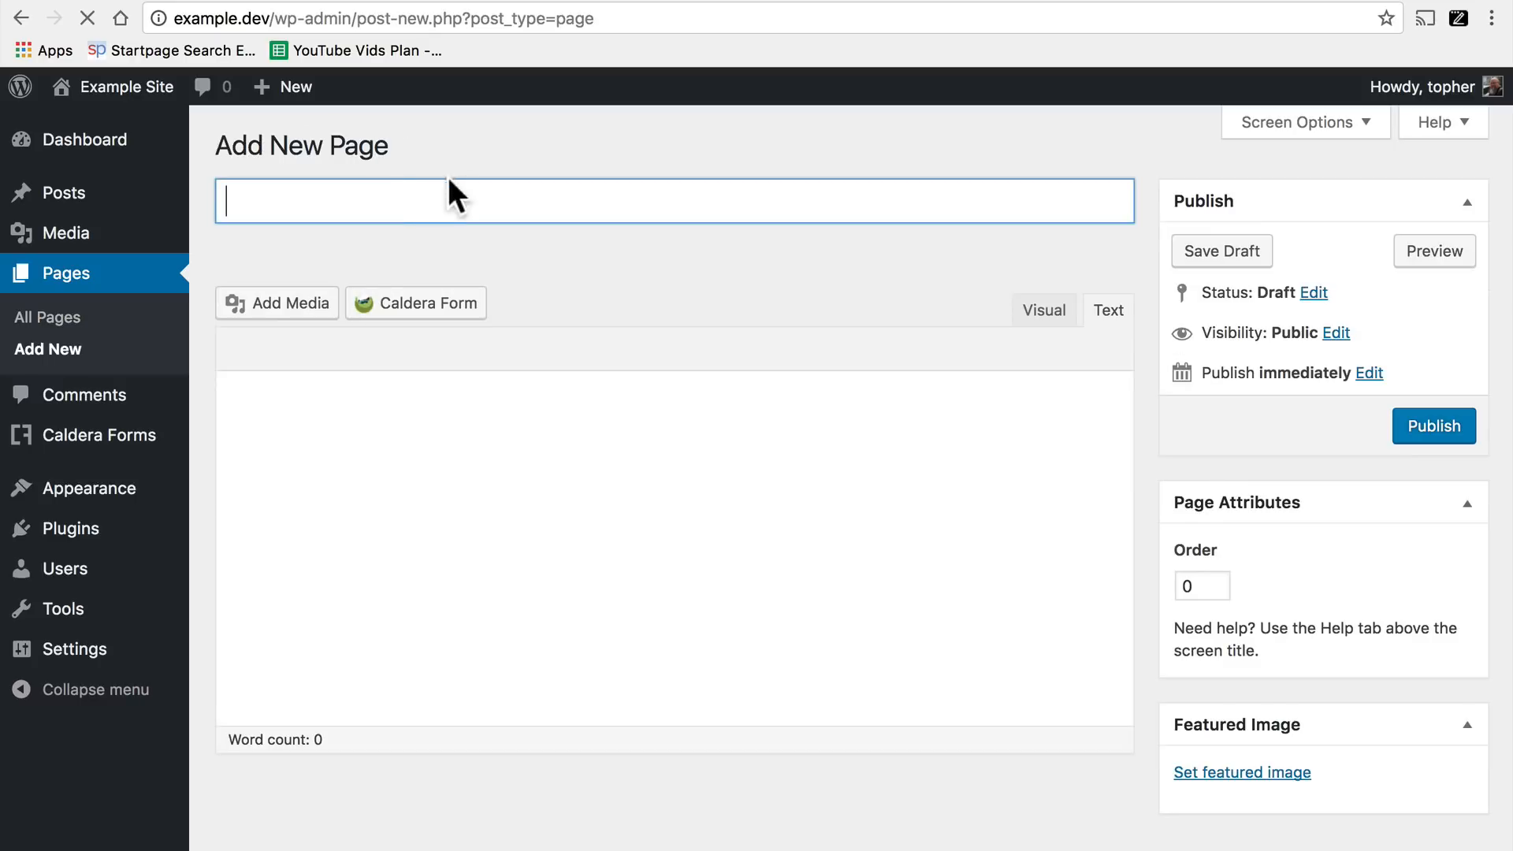
type("C")
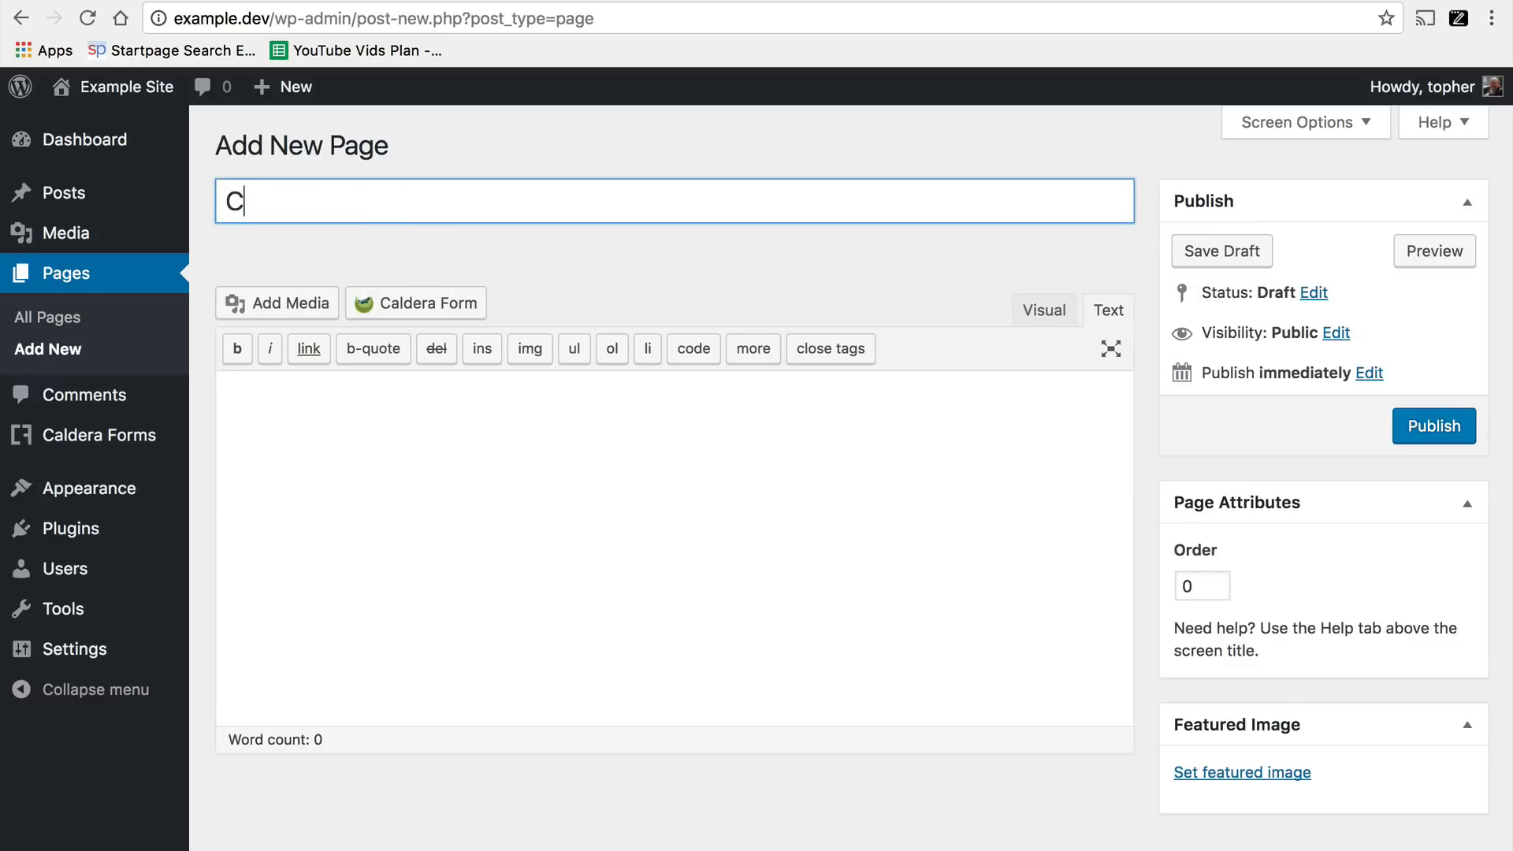
type("ontact")
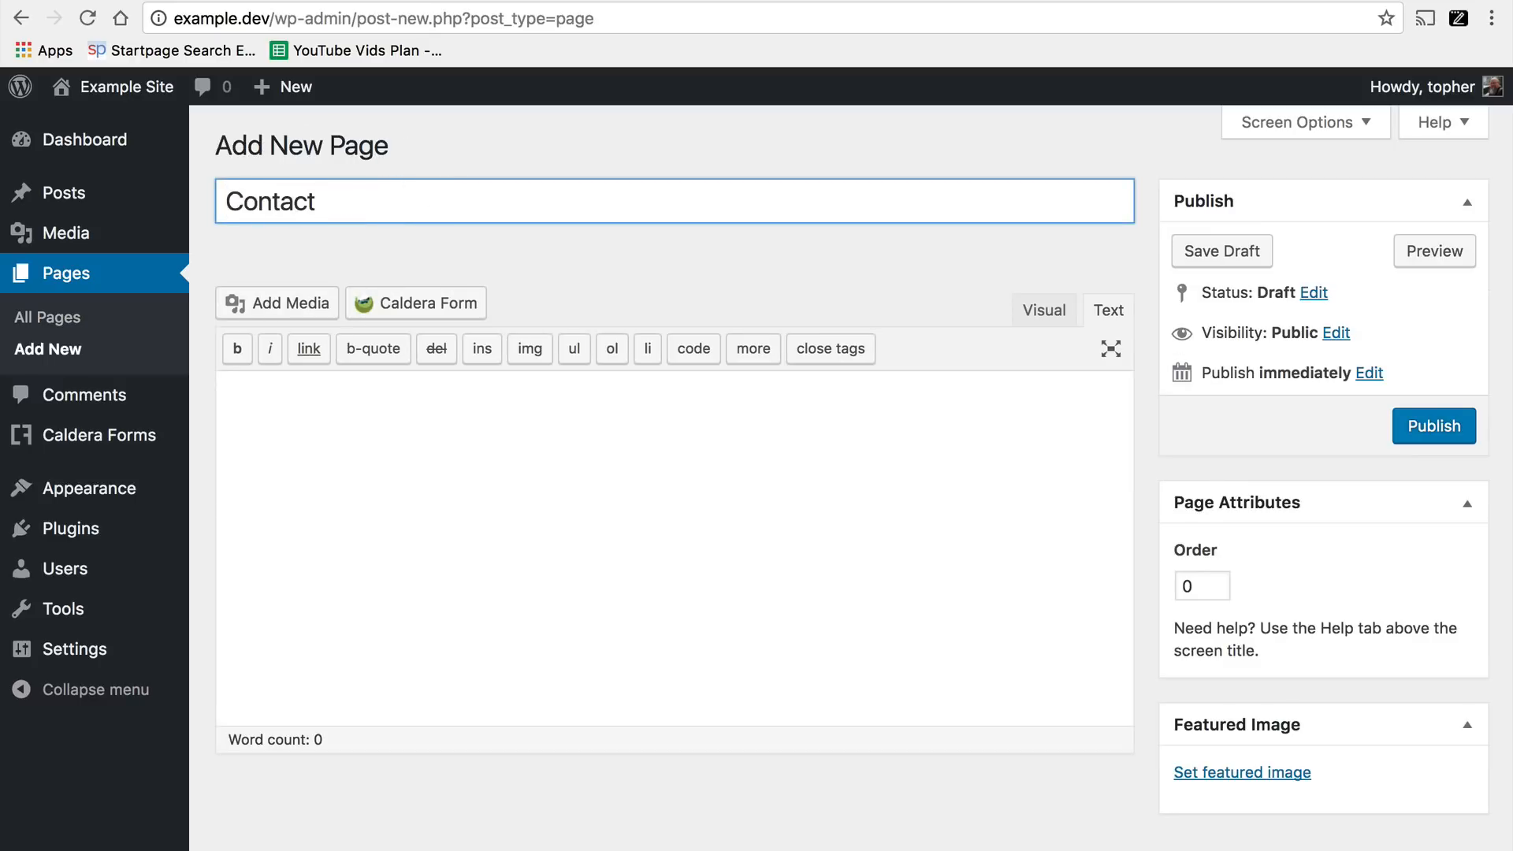
mouse_move(374, 348)
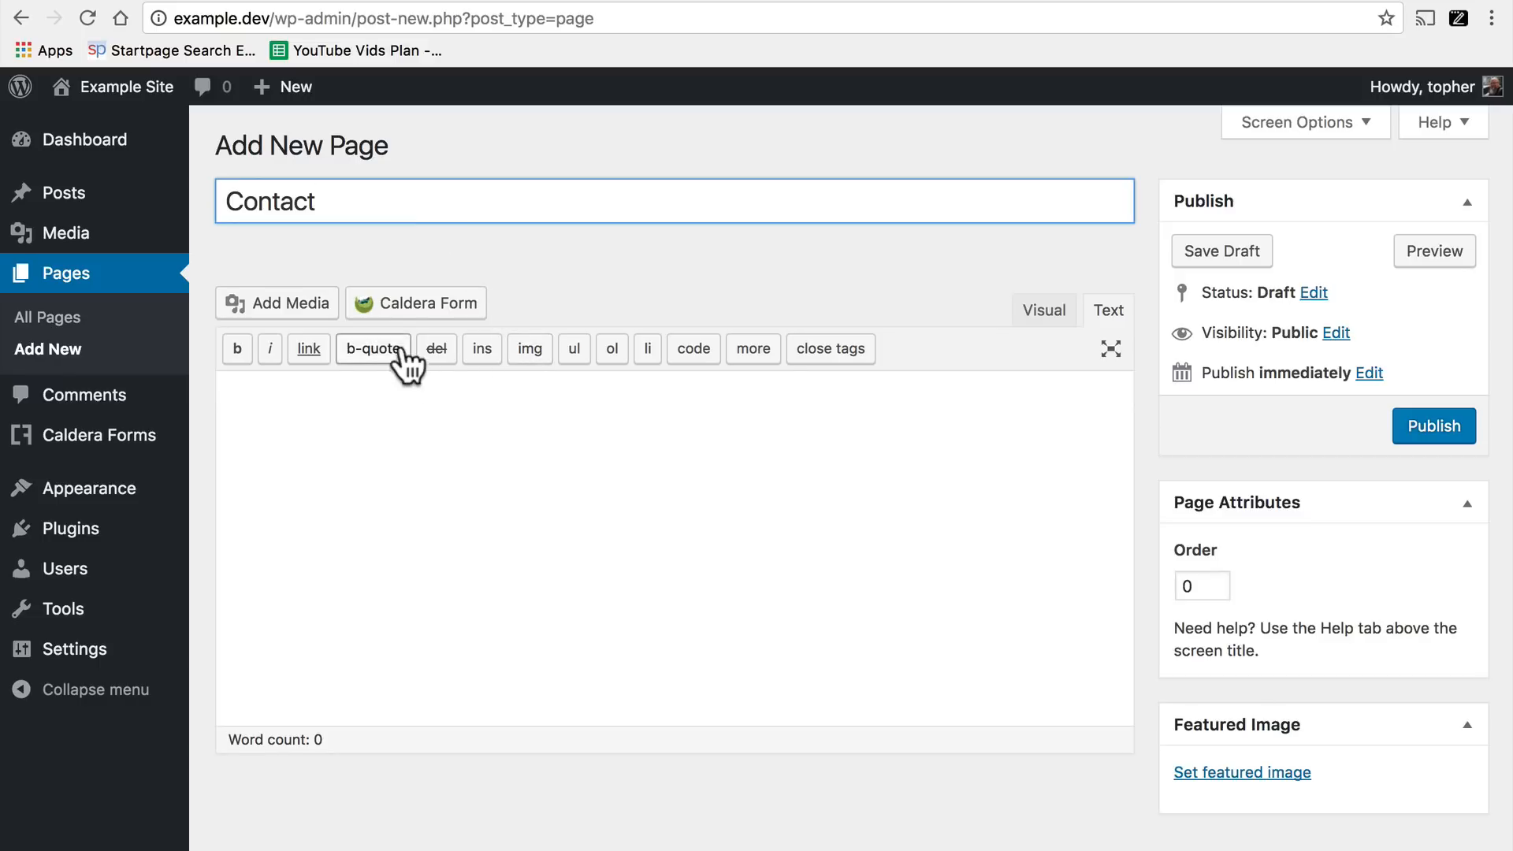
mouse_move(399, 312)
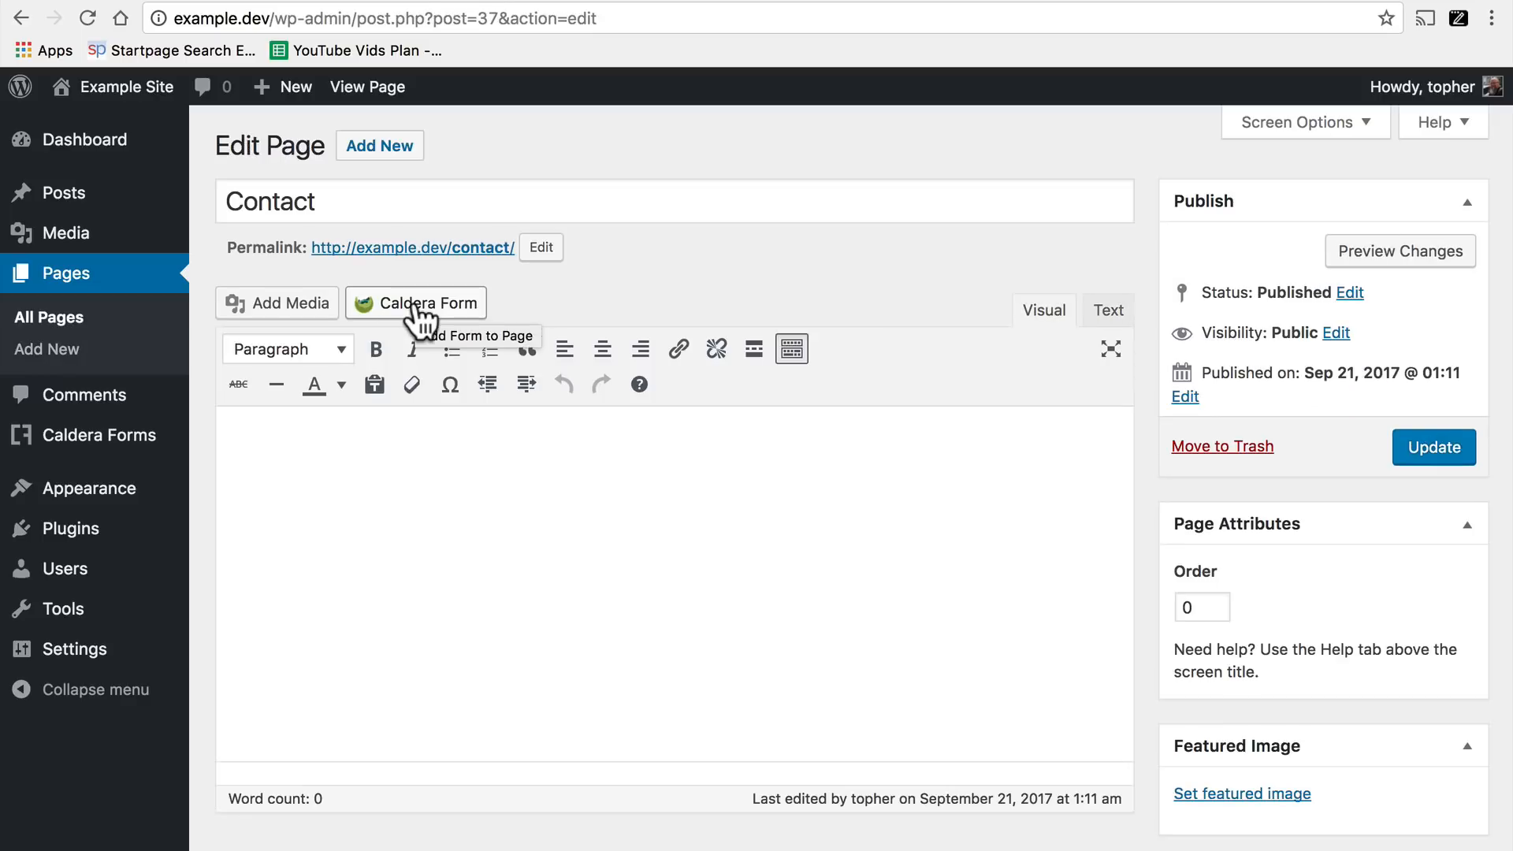
Embed the Contact Form into the page body via Insert Caldera Form.
left_click(428, 303)
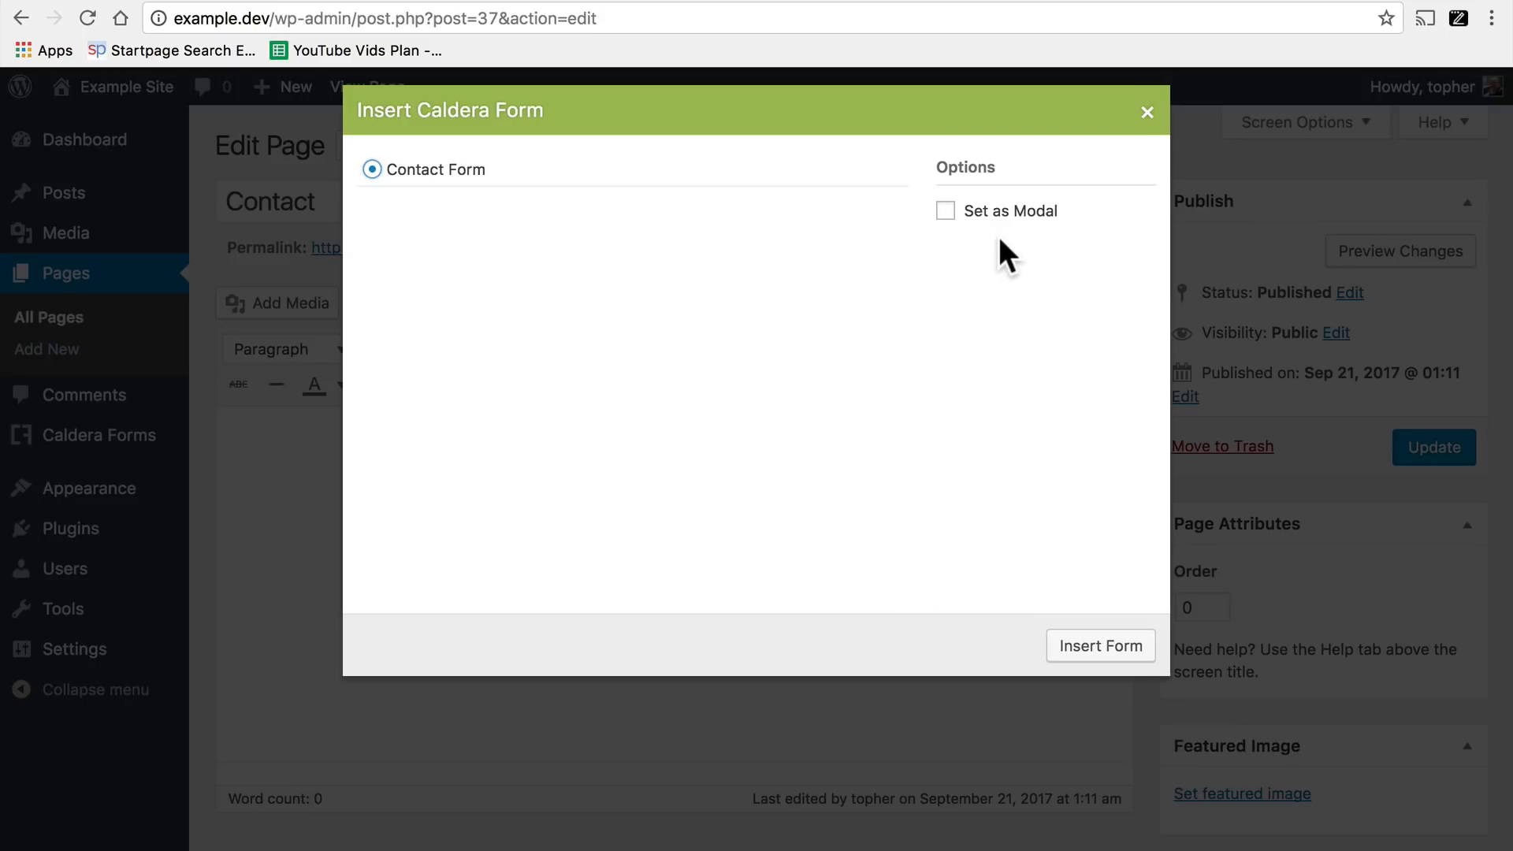
mouse_move(1014, 241)
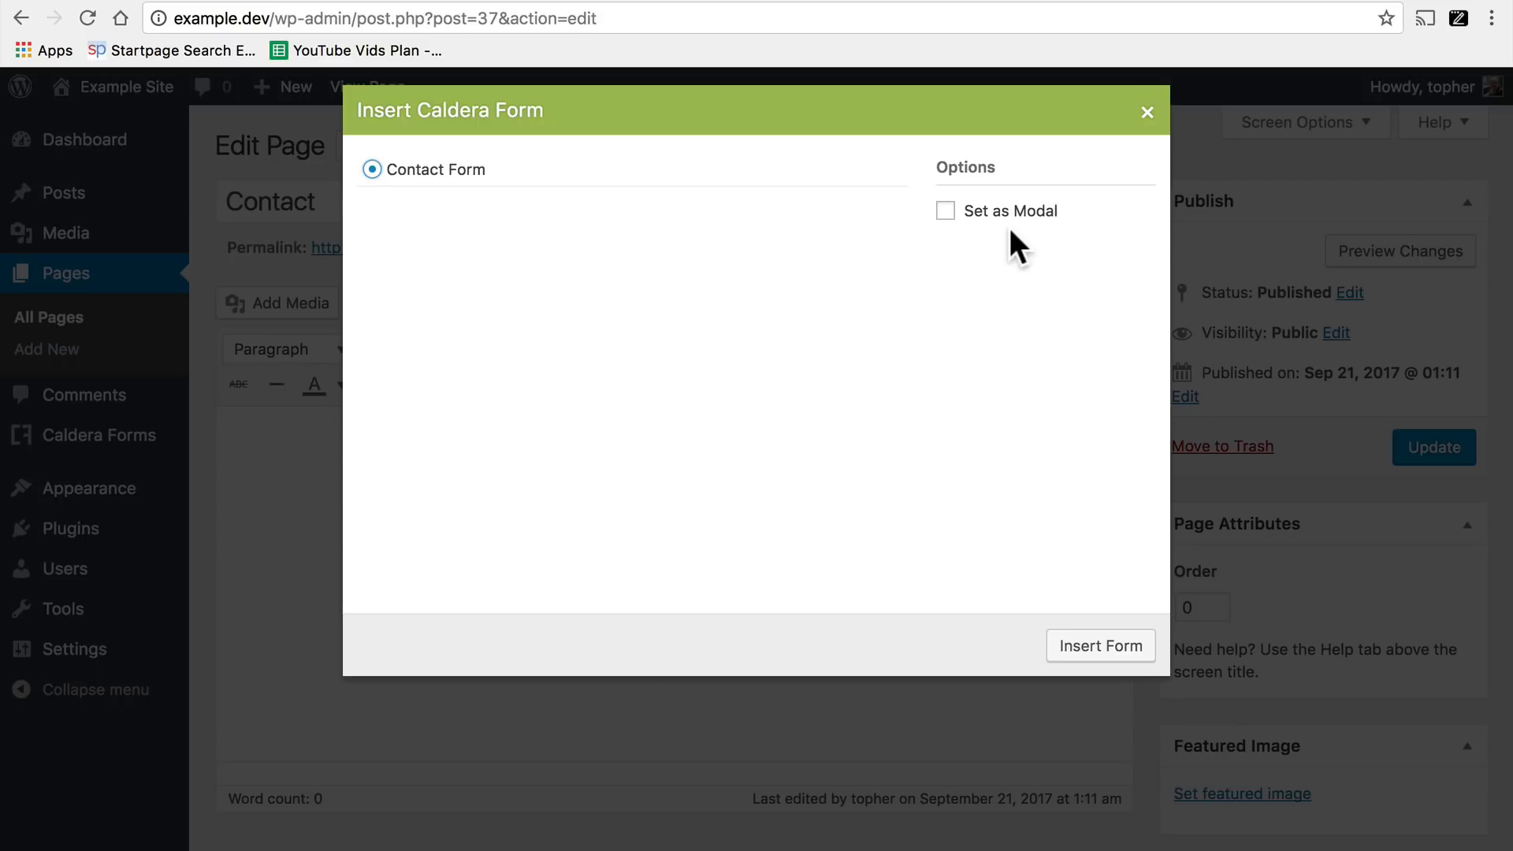
mouse_move(1083, 588)
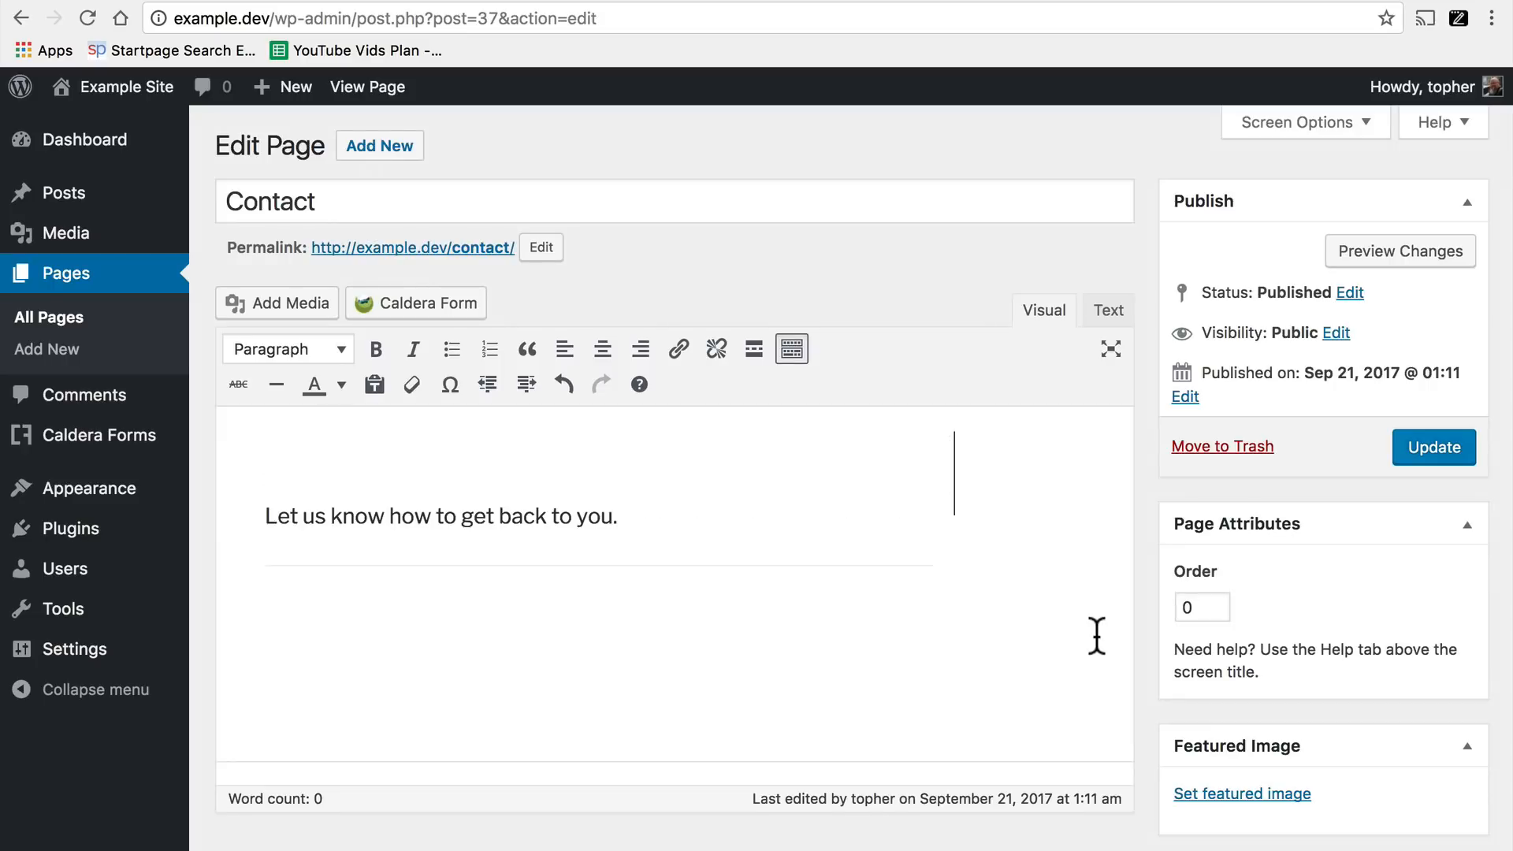
scroll("down", 3)
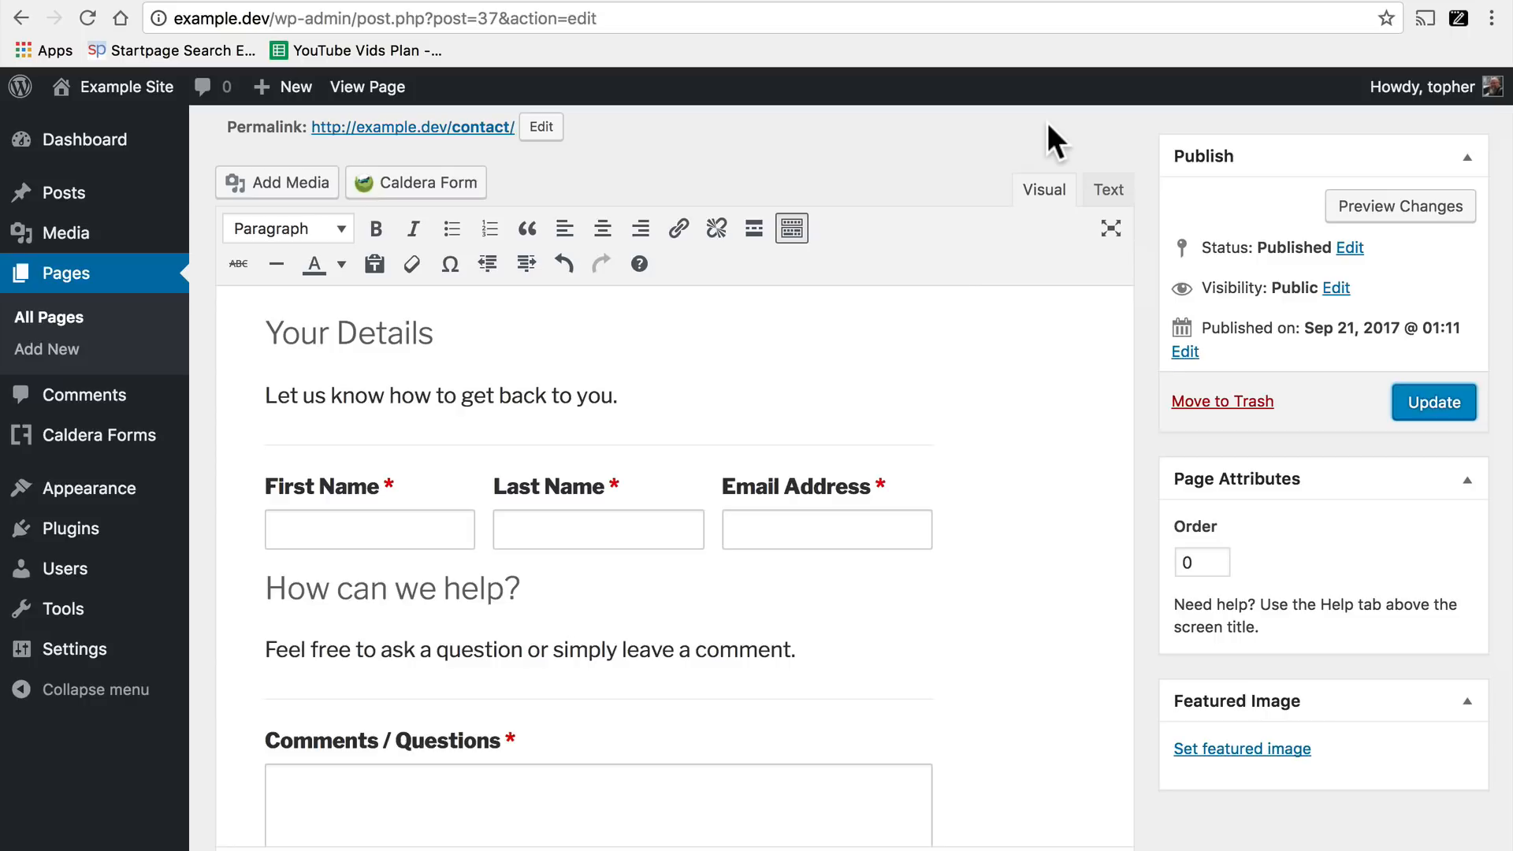
Update the Contact page and view it live at /contact/ with its Send Message button.
left_click(1433, 402)
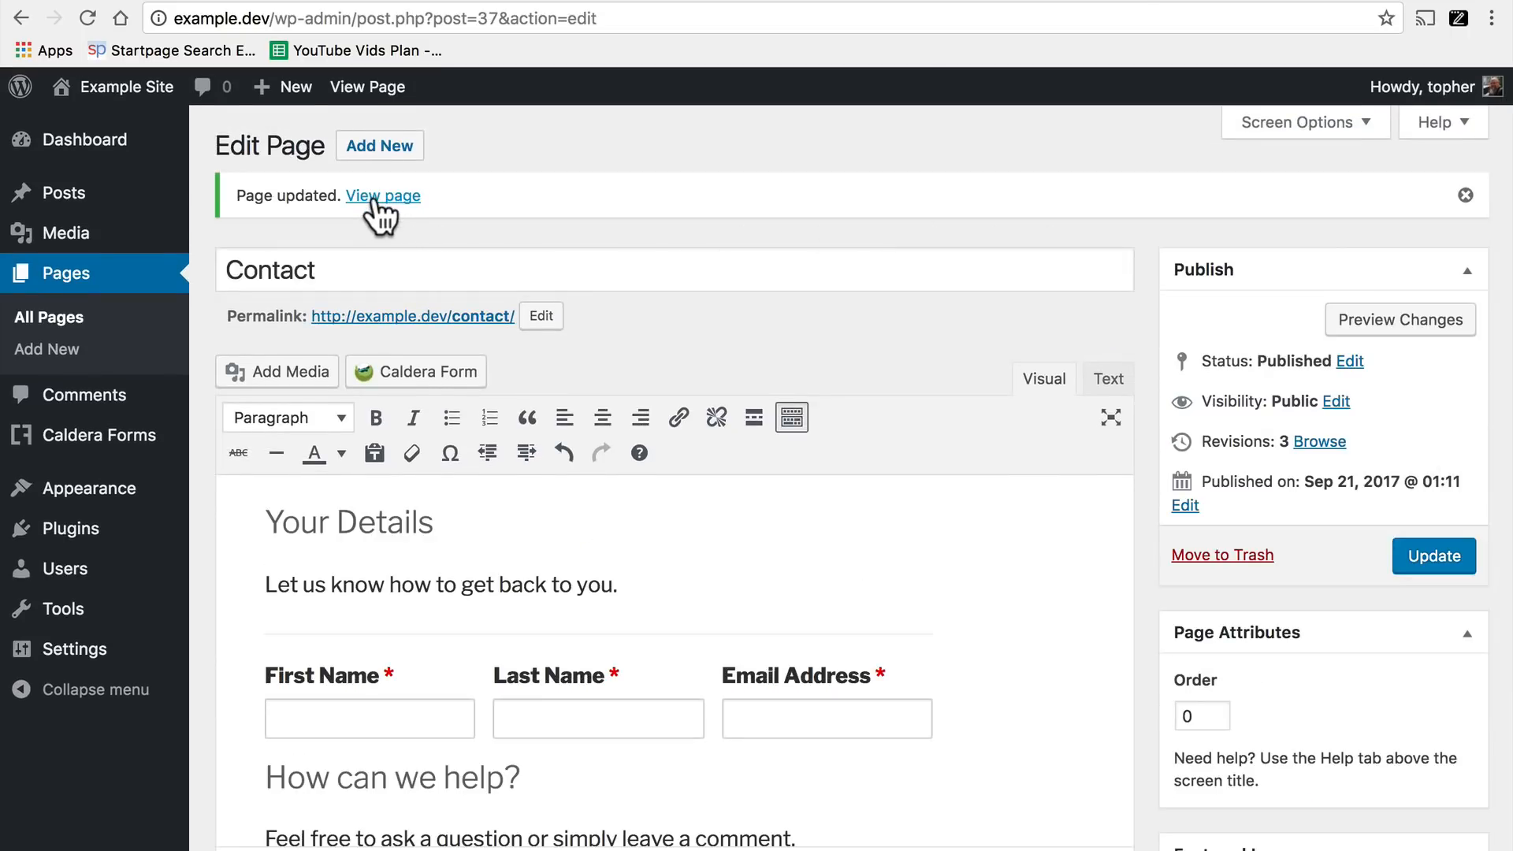
left_click(383, 195)
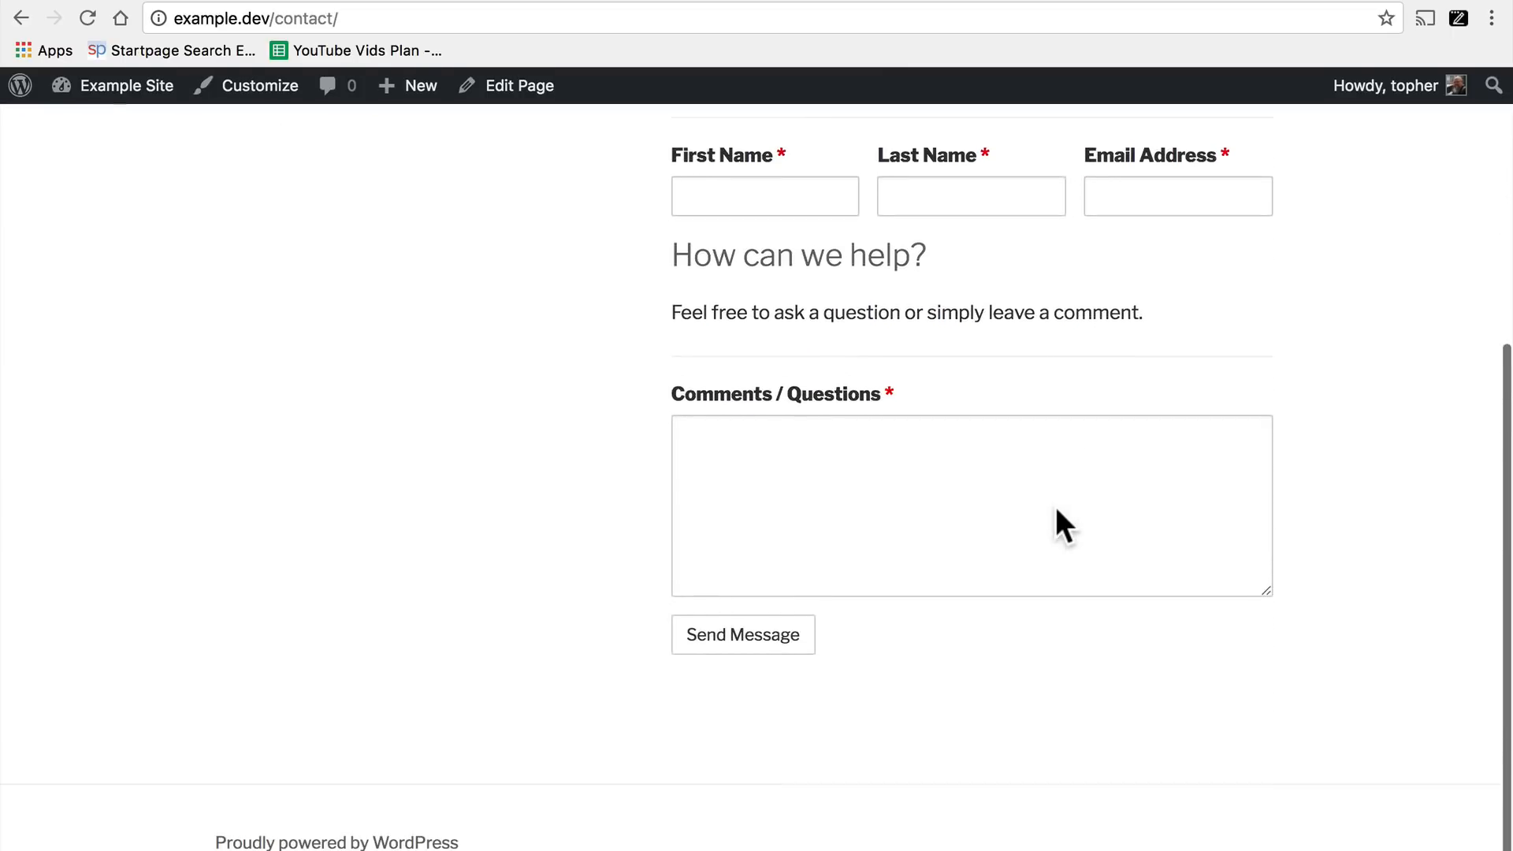